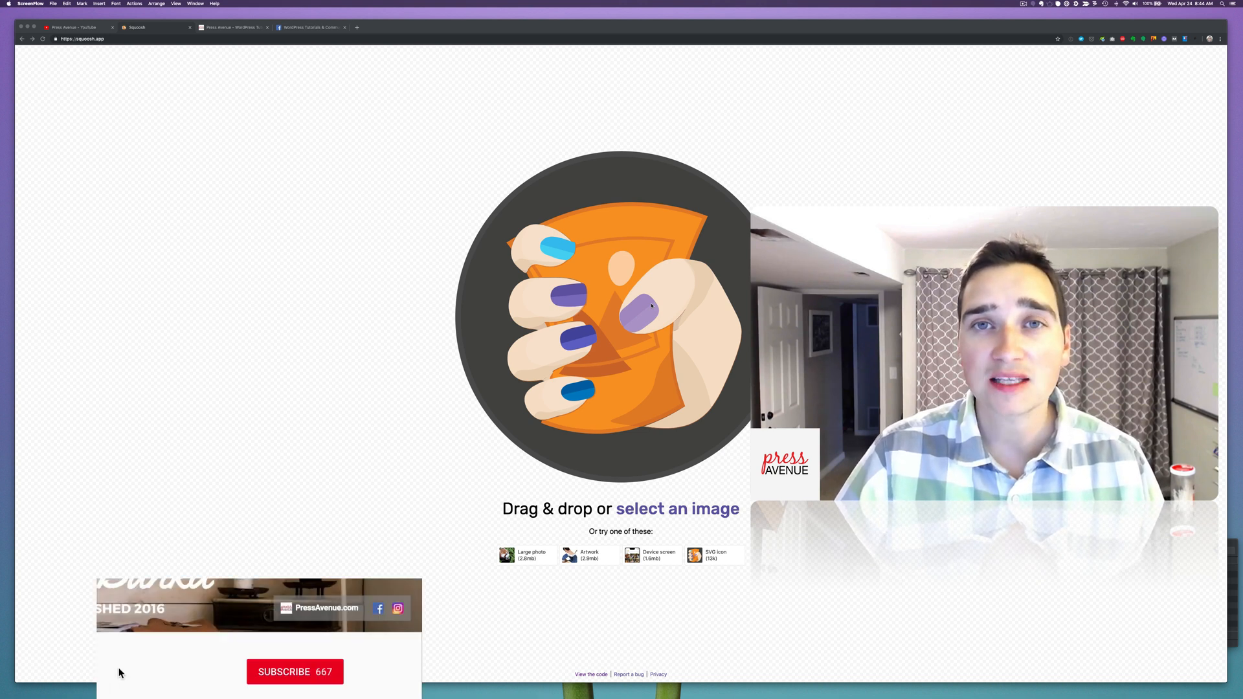
Switch from the Squoosh start page to the Press Avenue WordPress Tutorials tab.
click(294, 671)
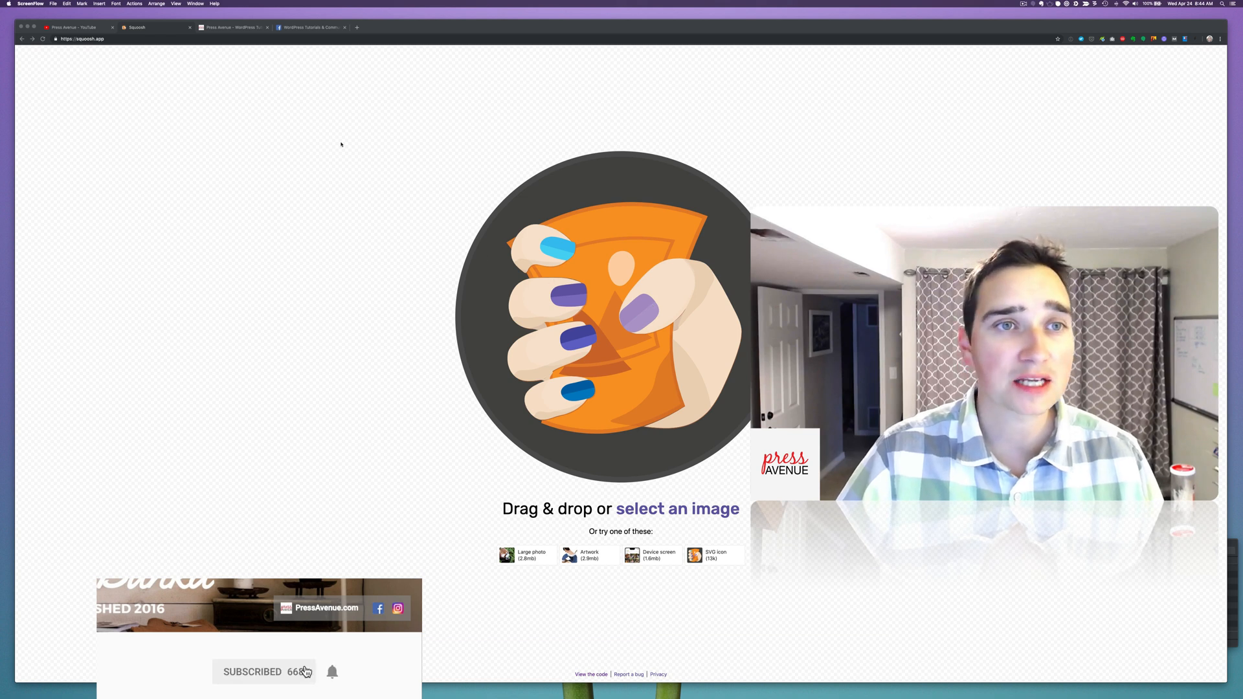
click(230, 27)
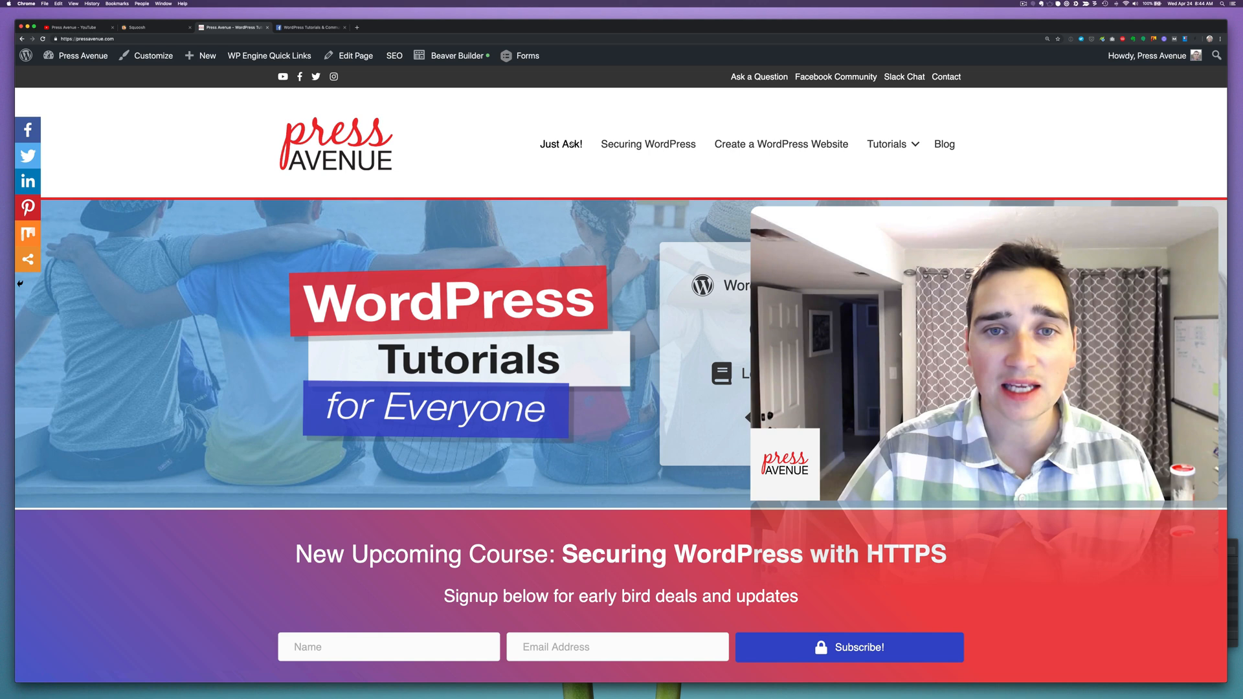
Switch to the WordPress Tutorials & Community Help Facebook group tab.
click(310, 28)
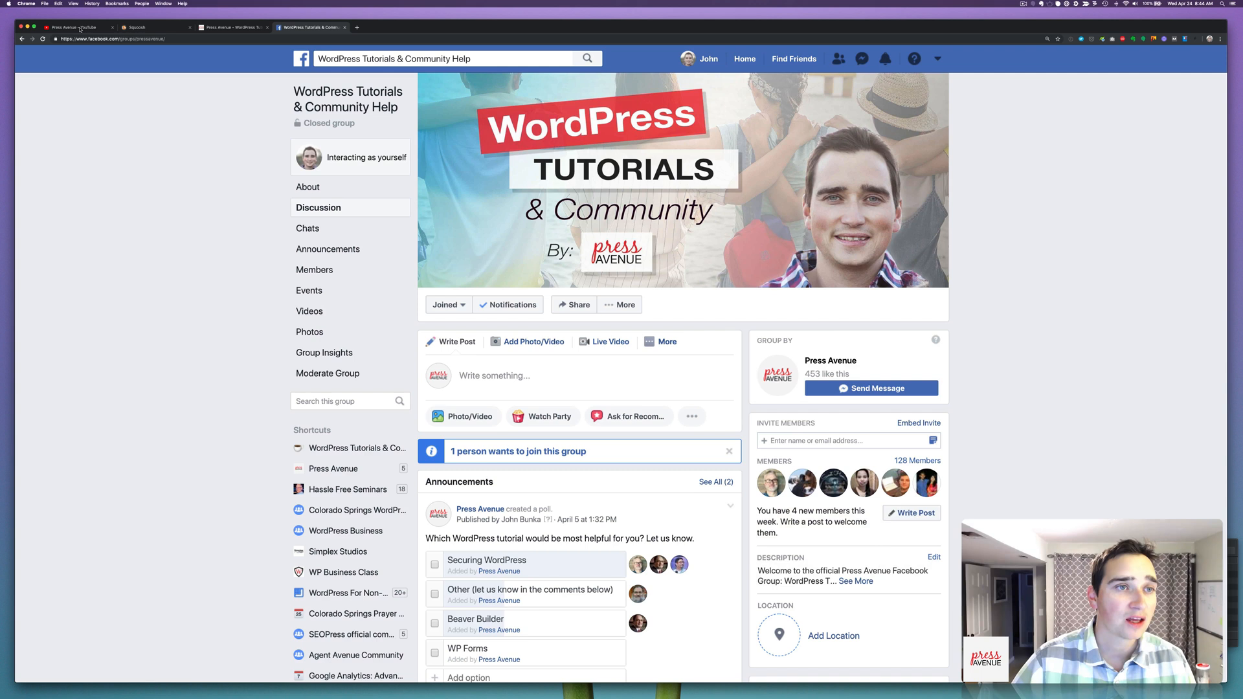
Return to the squoosh.app start page tab.
click(137, 27)
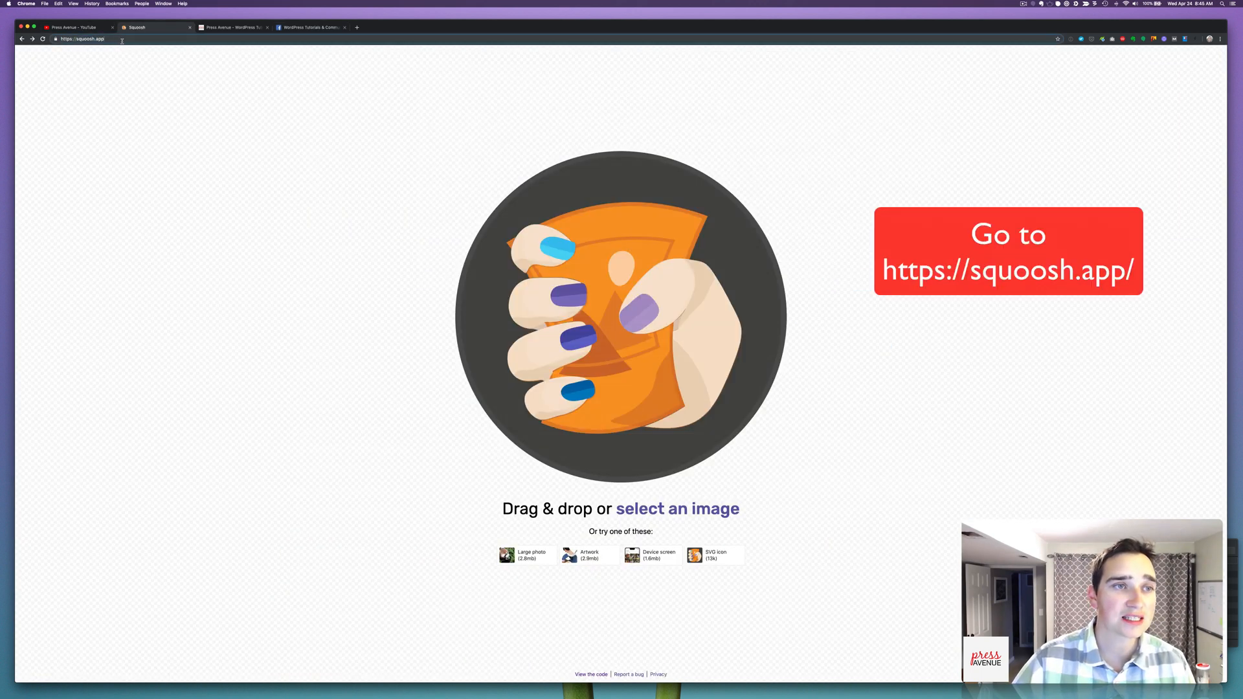
mouse_move(191, 113)
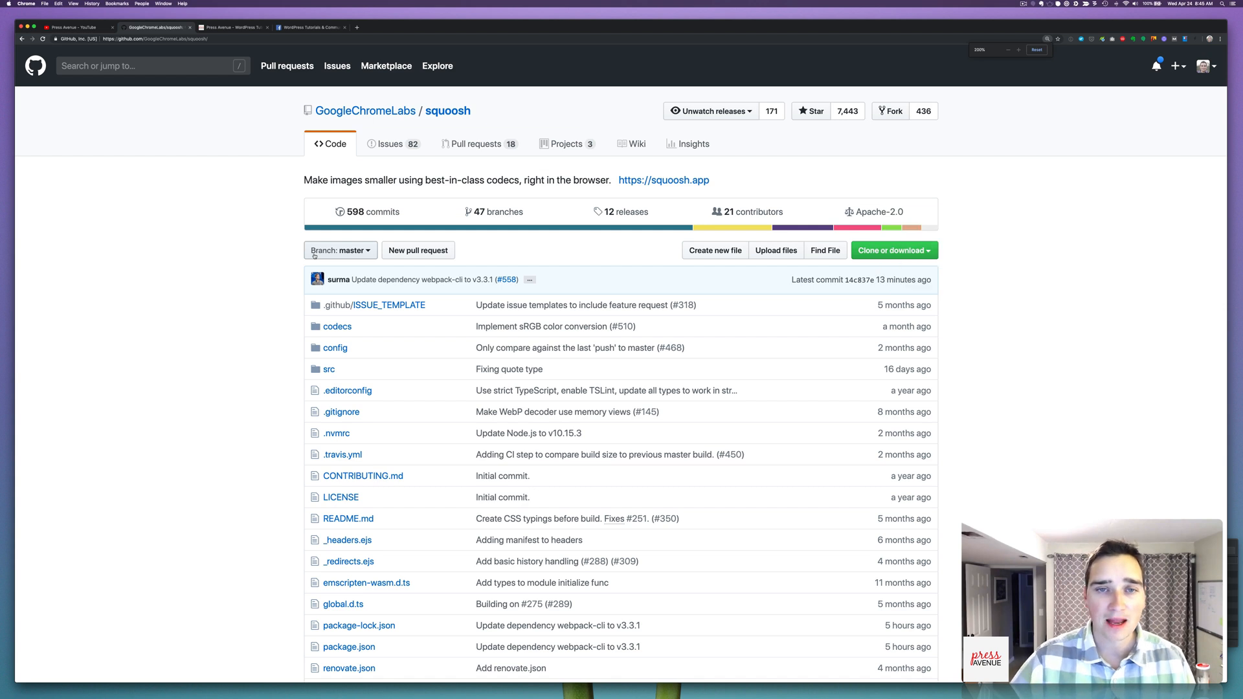
Scroll through the GoogleChromeLabs/squoosh file list, then return to the Squoosh site.
scroll(down, 3)
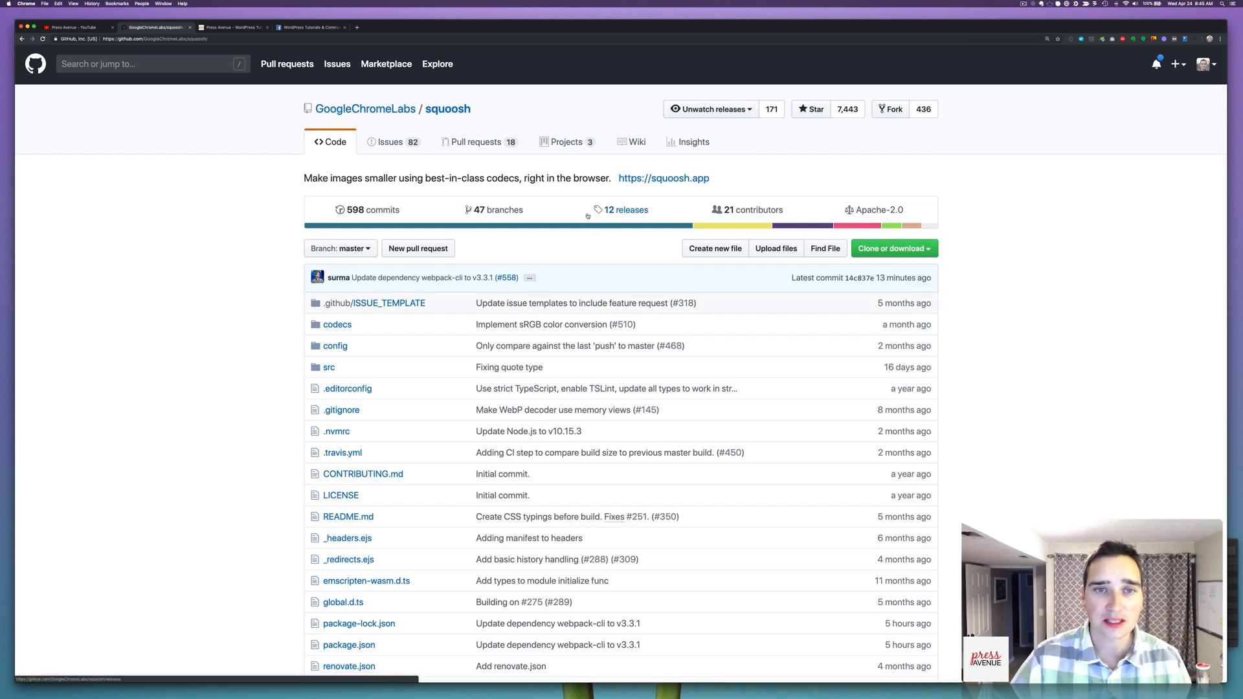
scroll(down, 3)
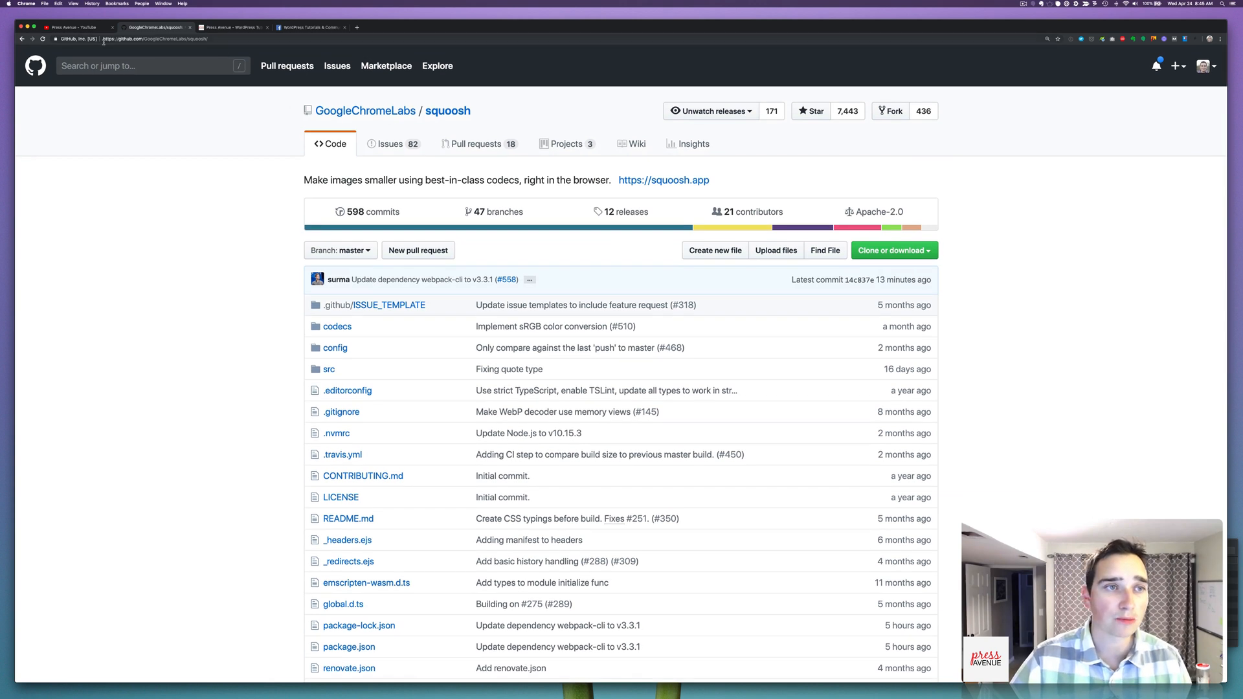
click(664, 180)
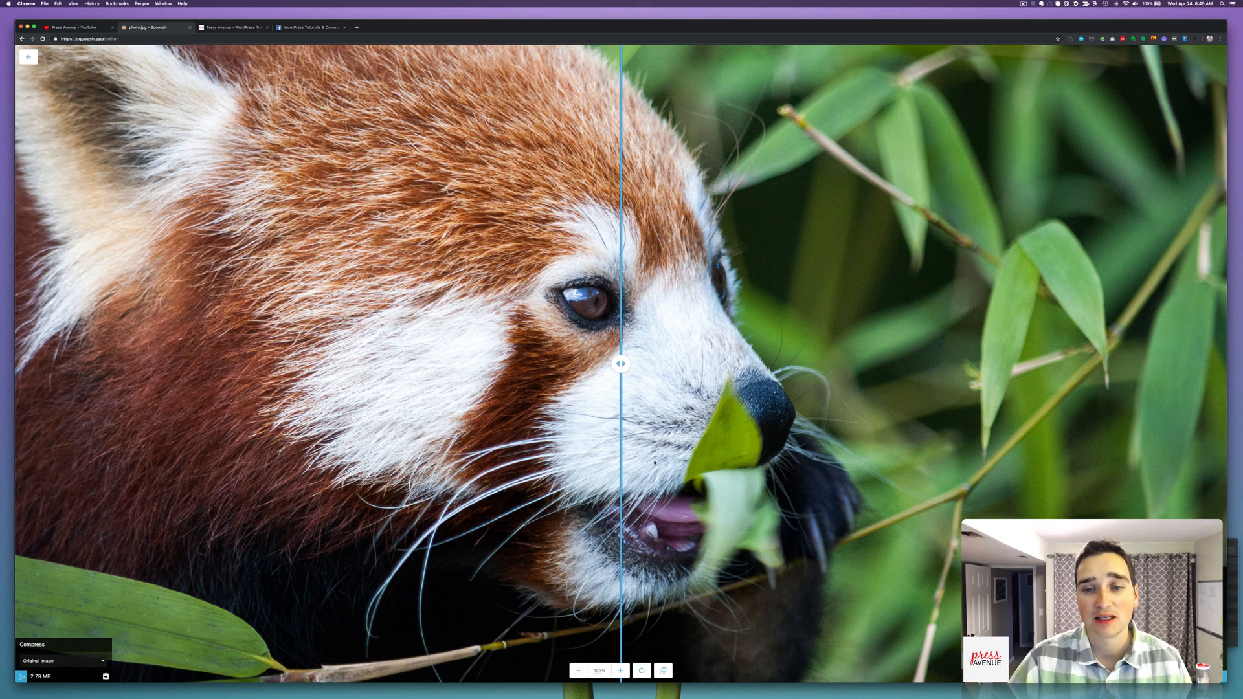
Sweep the comparison split back and forth across the red panda's eye and nose.
drag(621, 364, 611, 364)
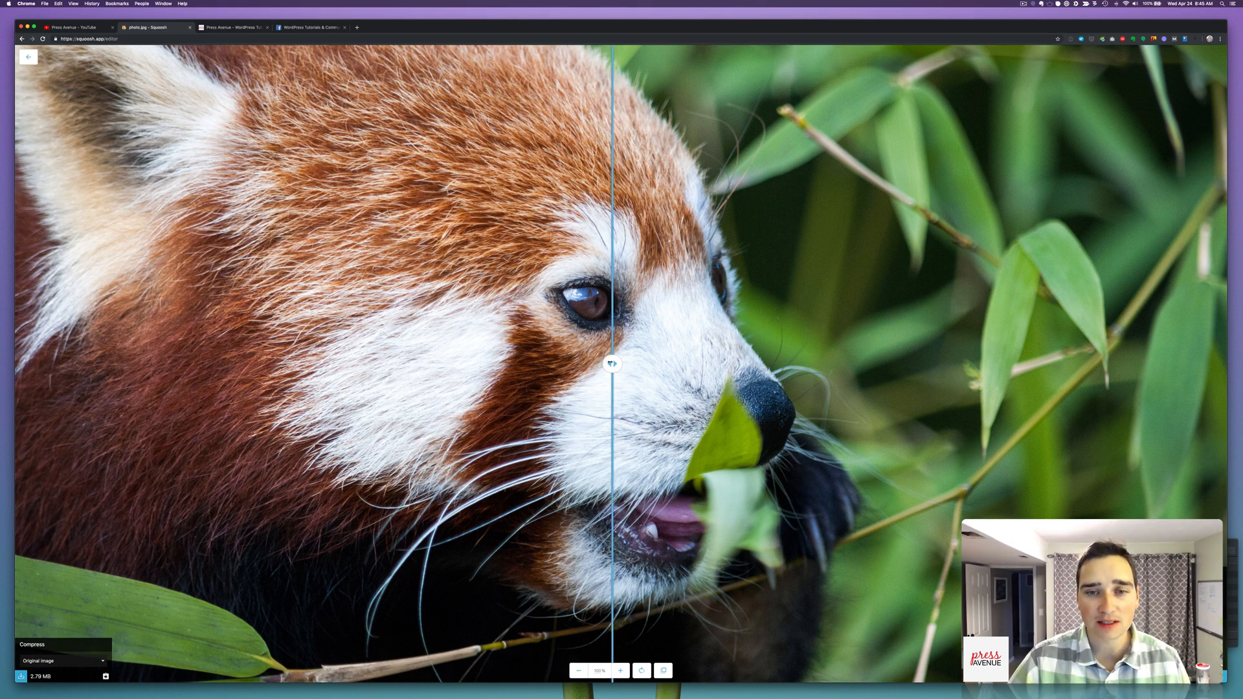
drag(610, 363, 654, 364)
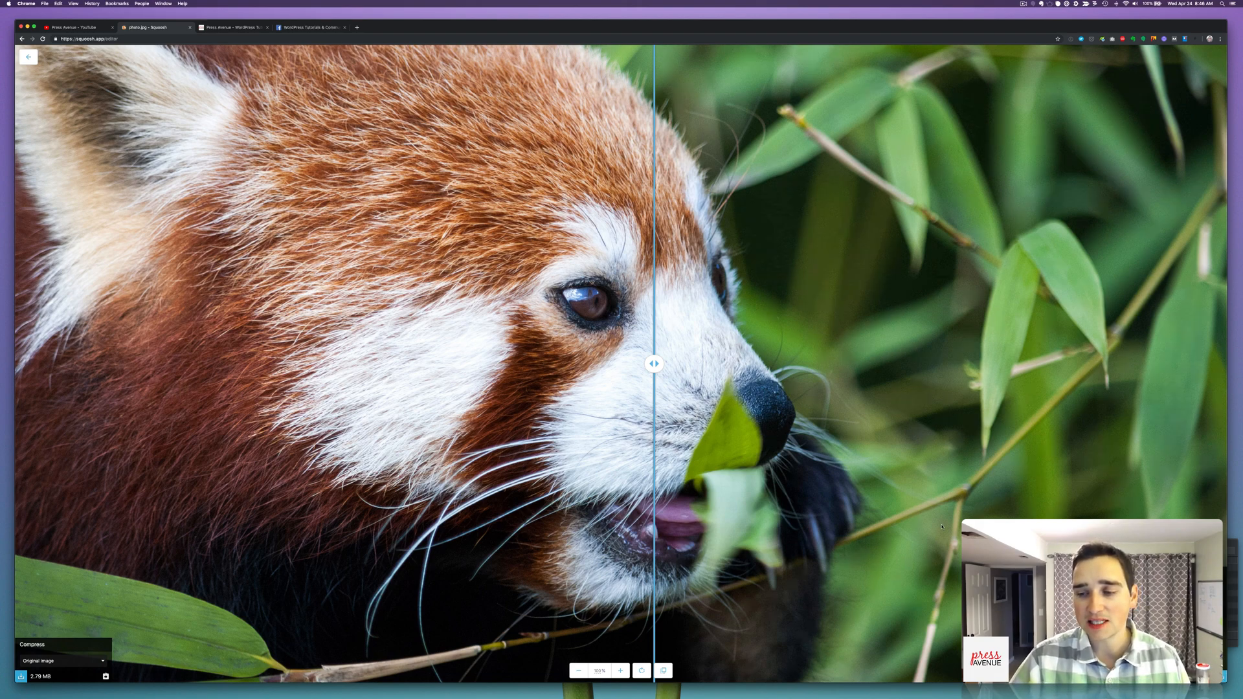
drag(654, 364, 622, 364)
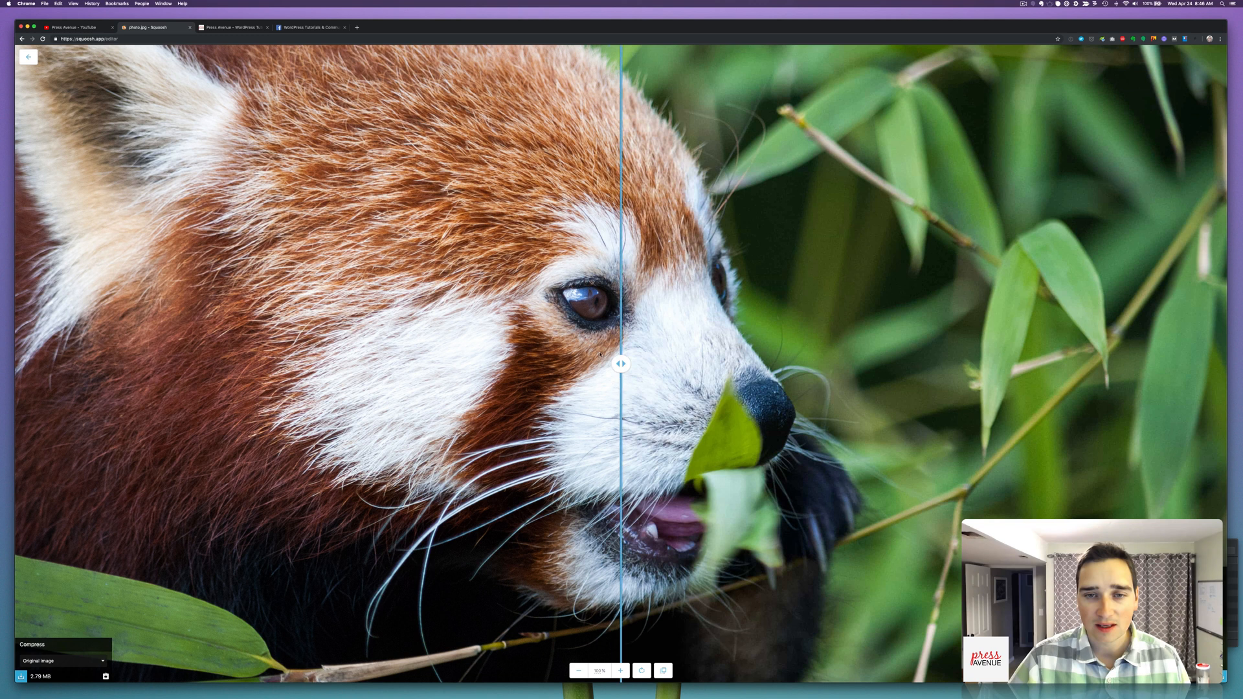
drag(622, 364, 598, 364)
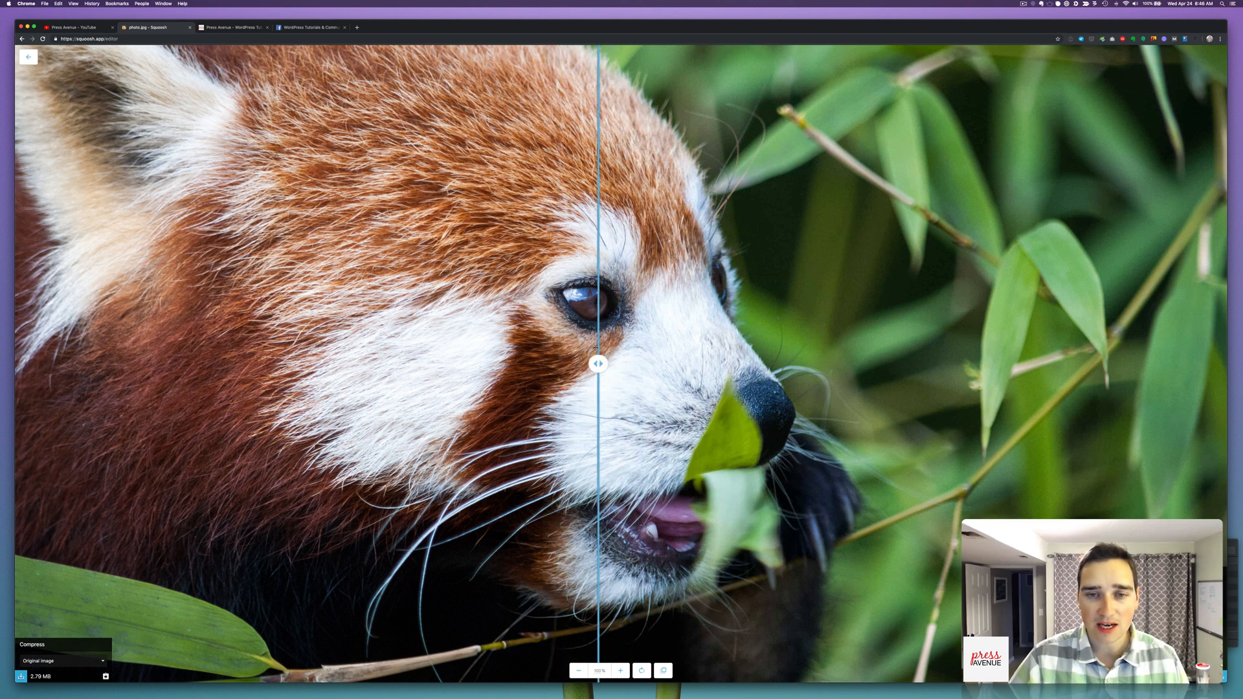
drag(598, 363, 789, 363)
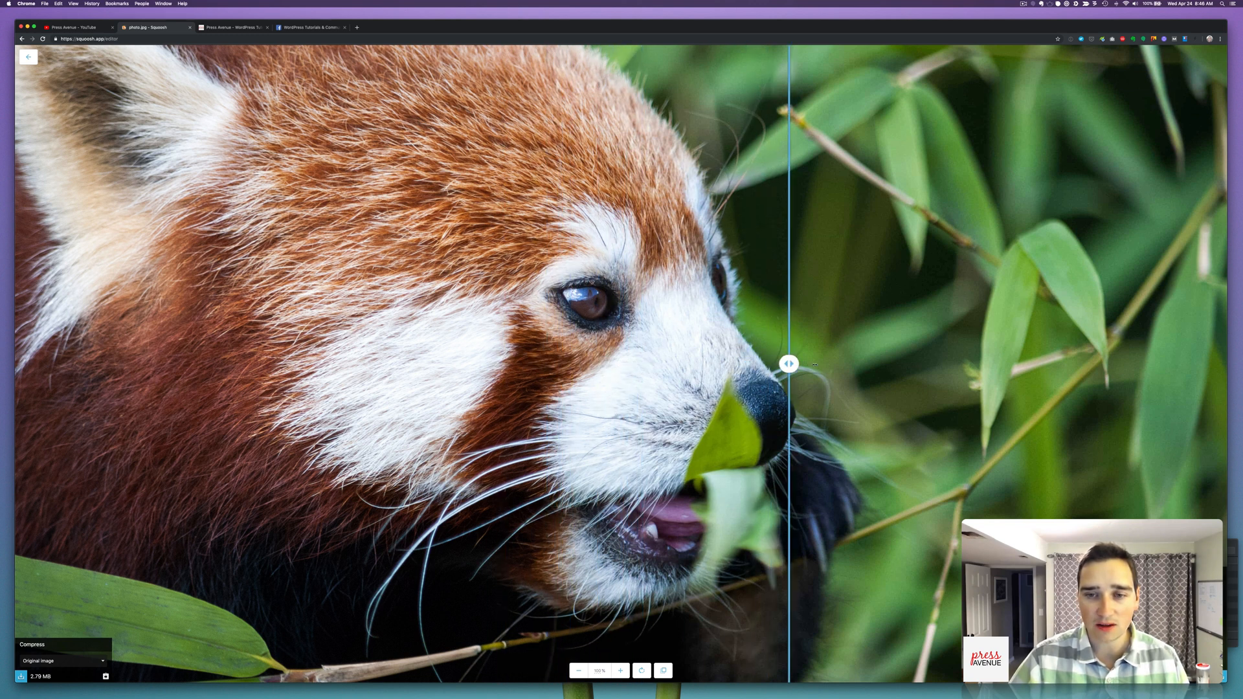
drag(788, 364, 587, 364)
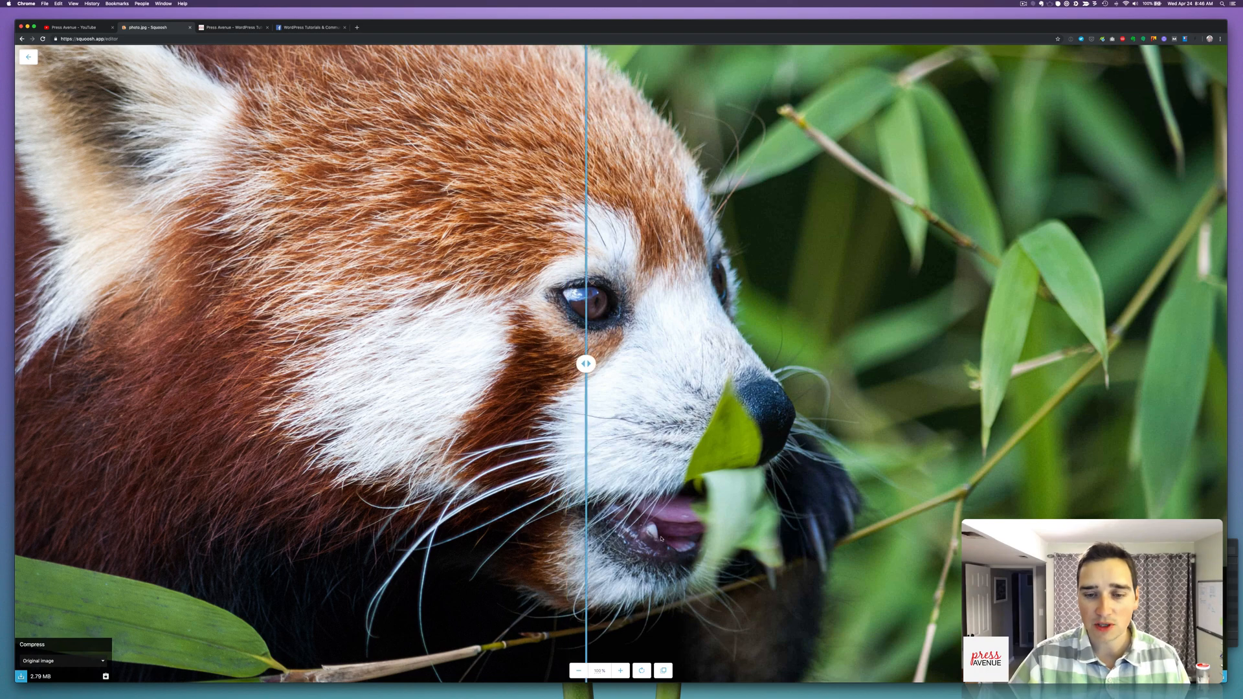
Zoom in twice on the panda's eye and sweep the comparison split across it.
click(621, 671)
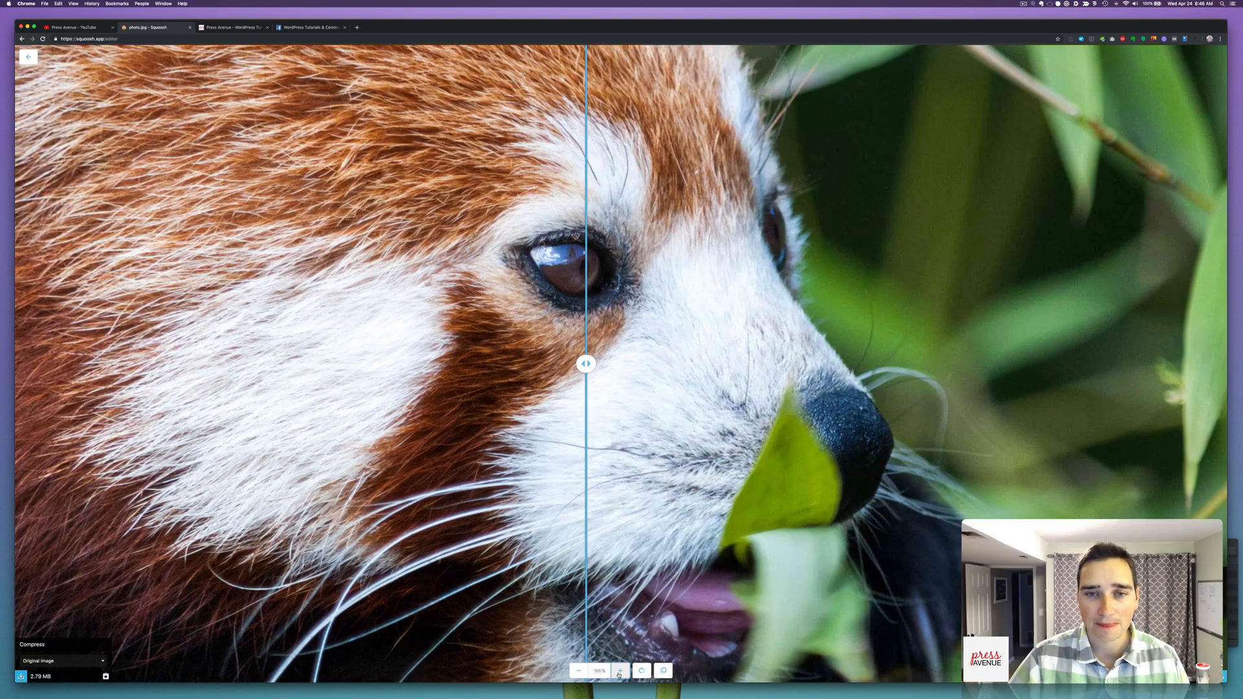
click(621, 670)
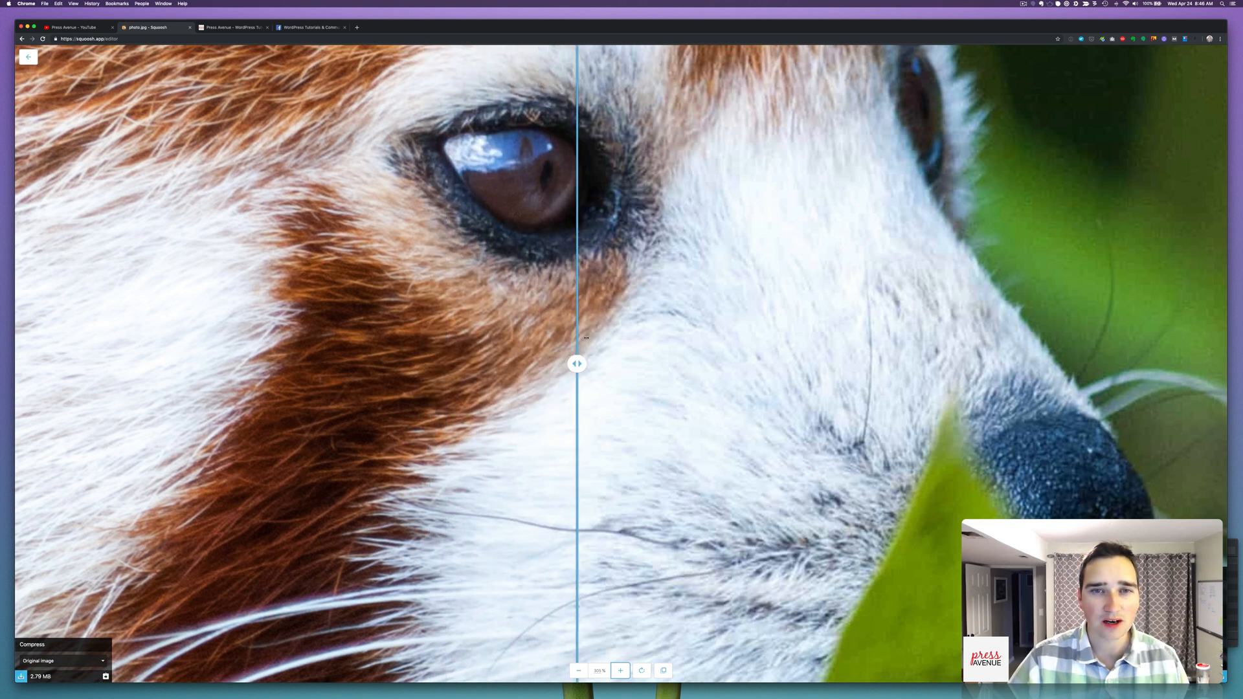
drag(577, 363, 497, 363)
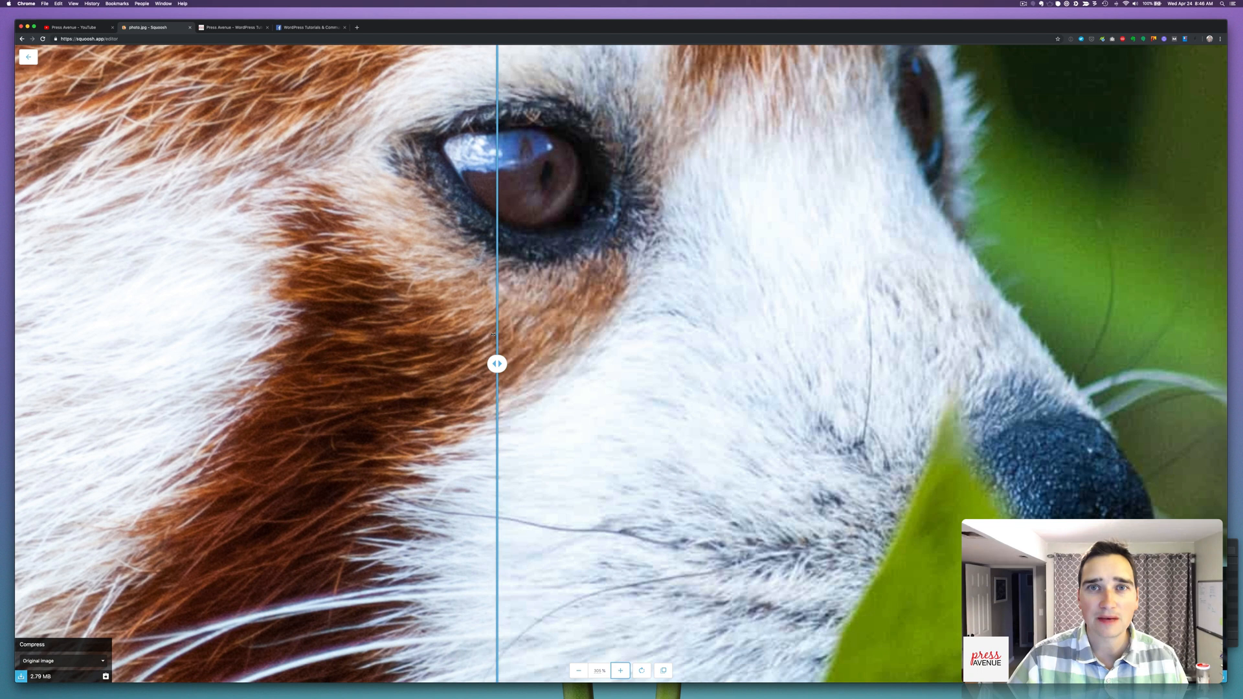
drag(497, 363, 564, 363)
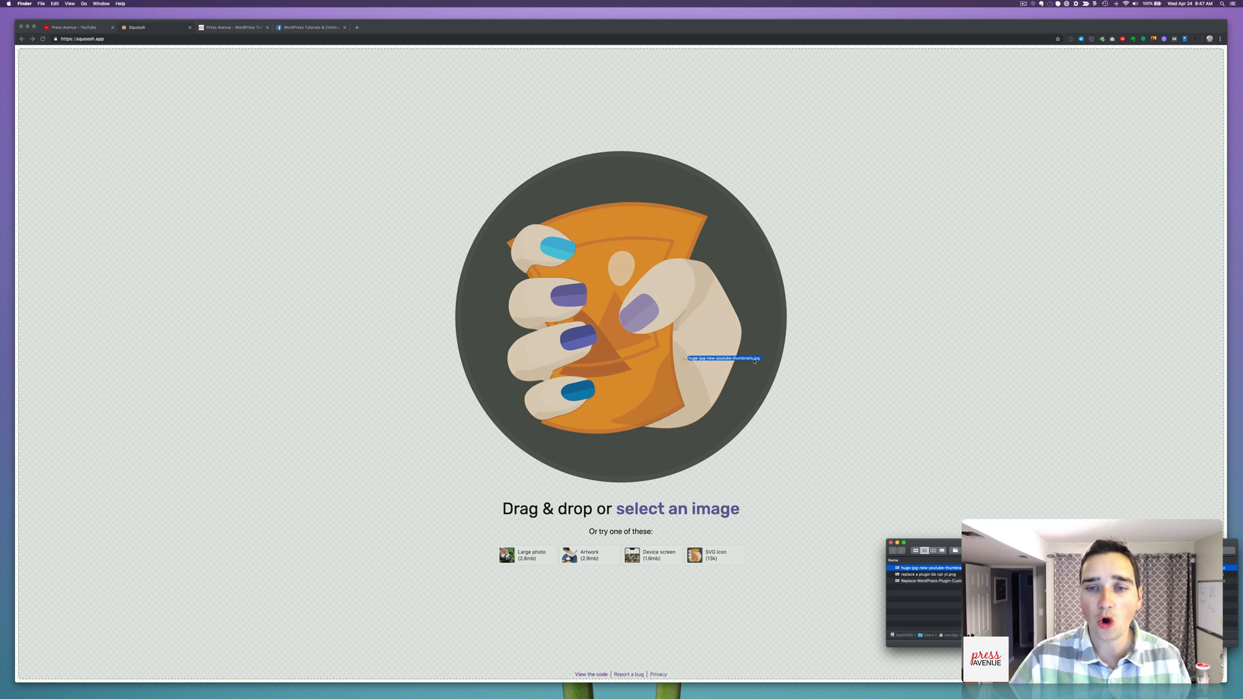
click(136, 28)
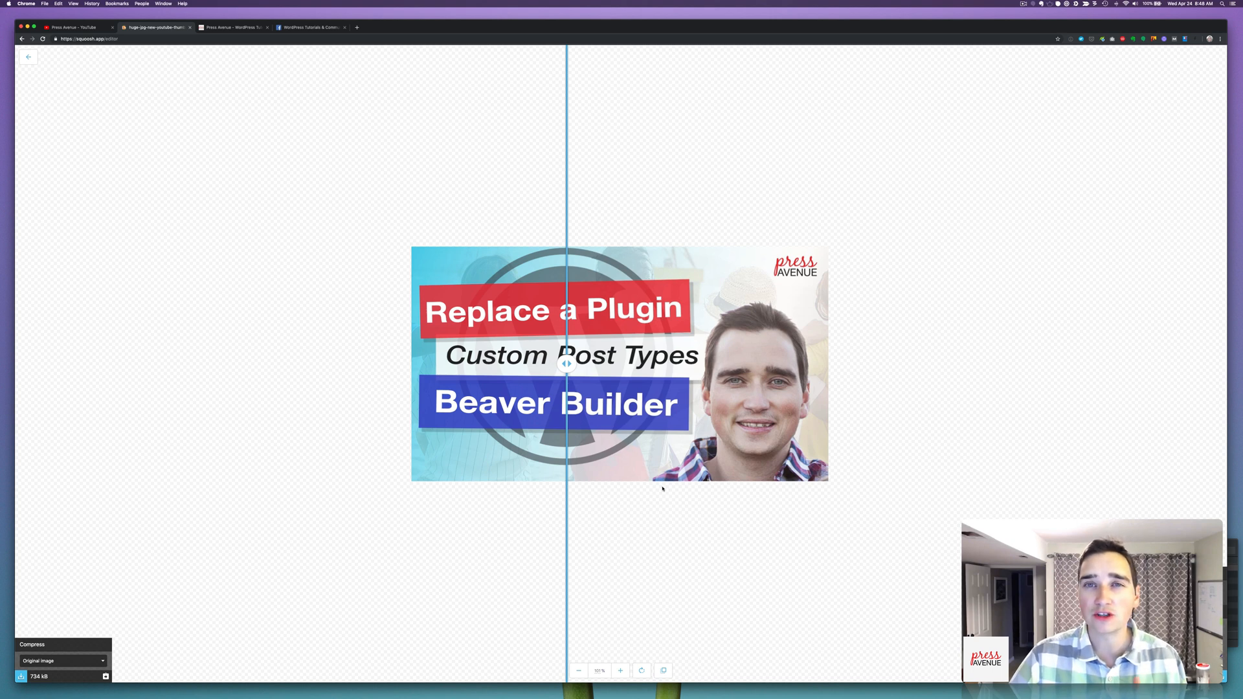
drag(567, 364, 624, 363)
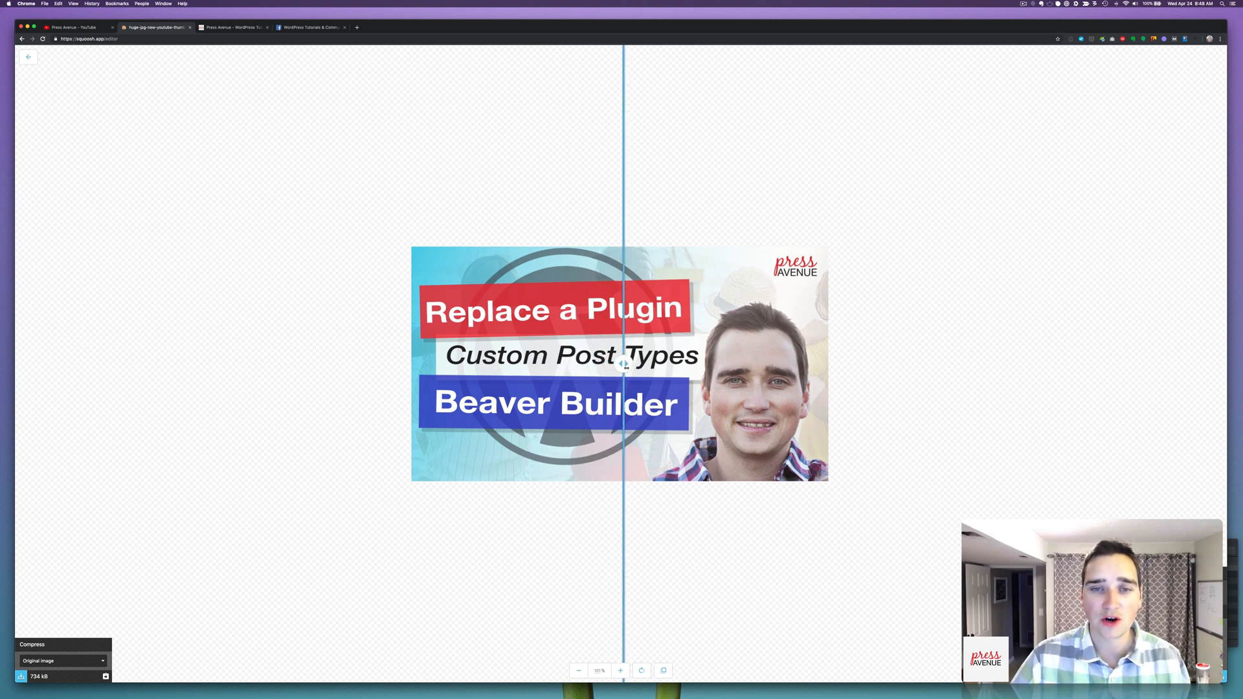
drag(624, 364, 817, 364)
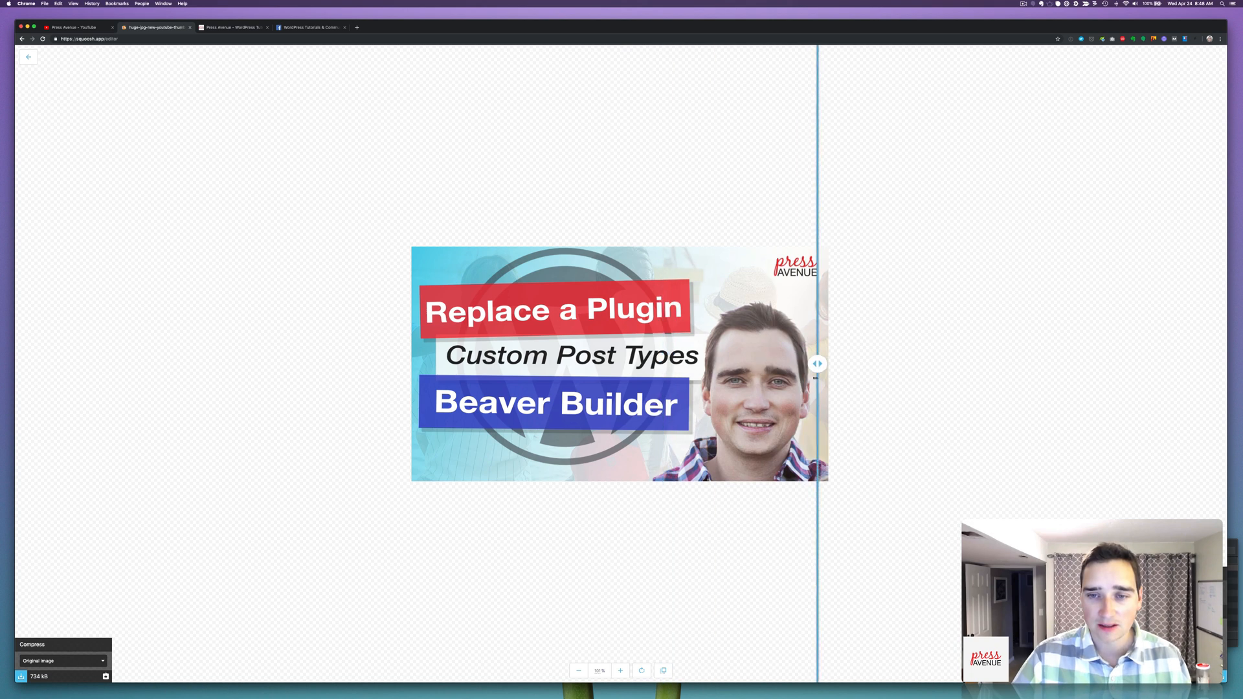
drag(817, 363, 600, 363)
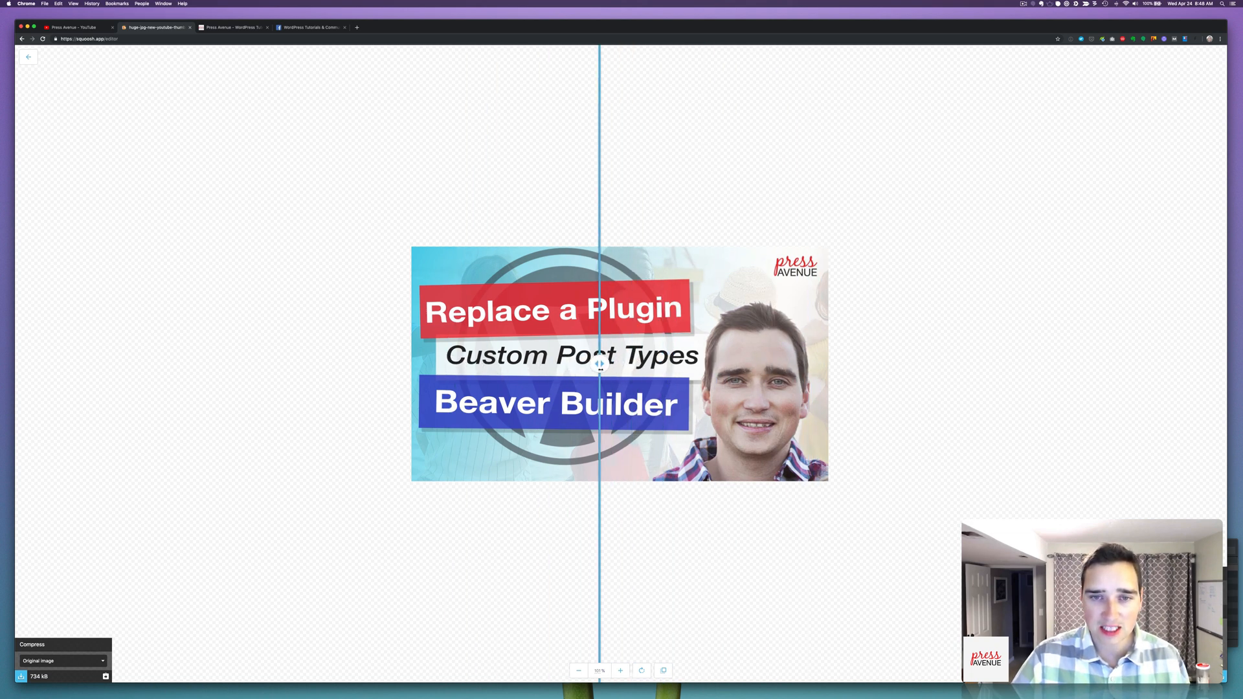
click(621, 670)
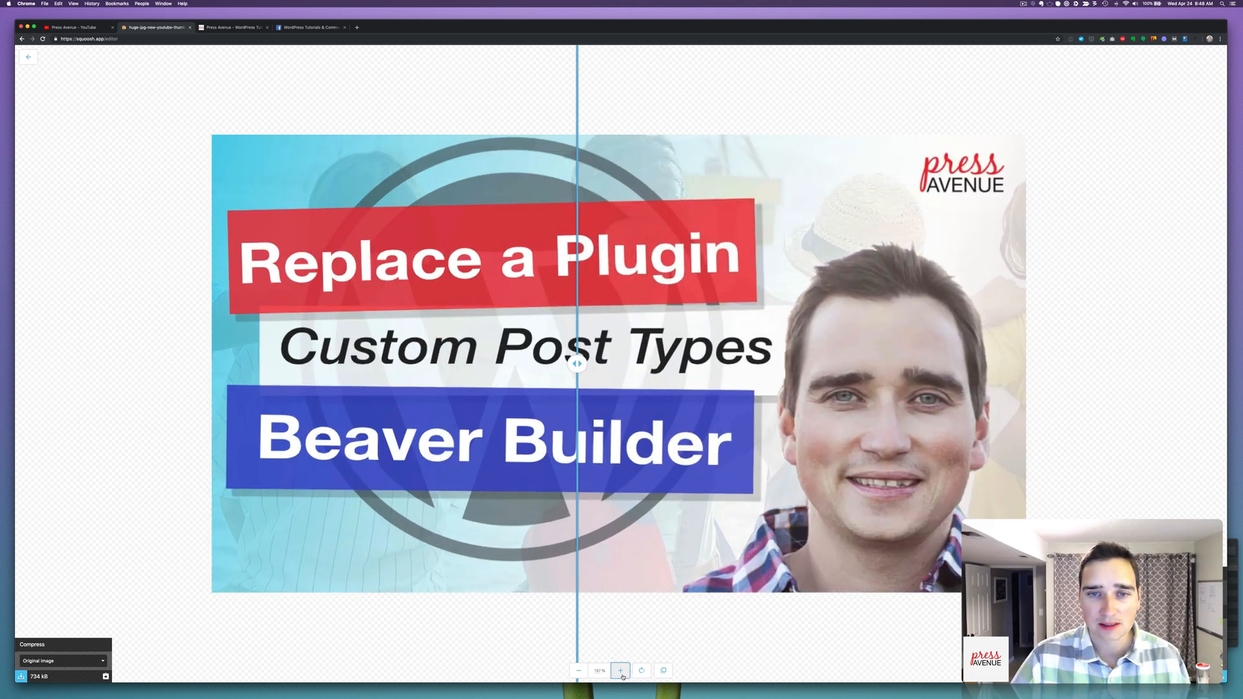
click(621, 671)
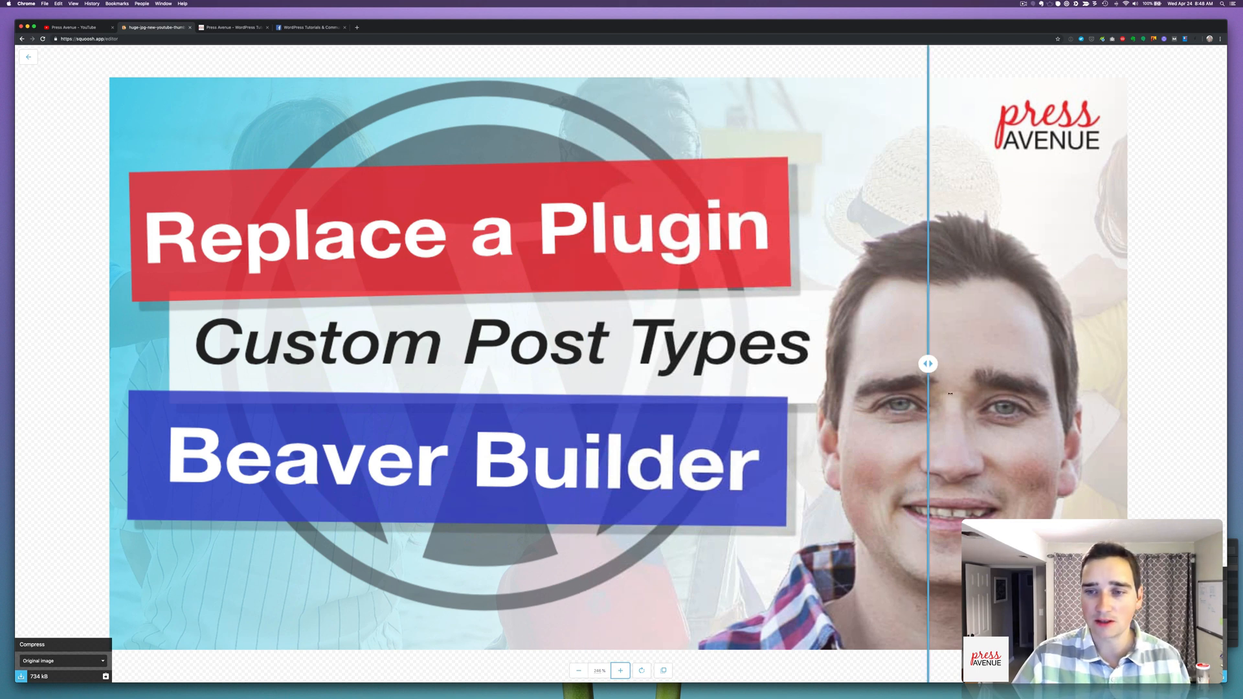
drag(928, 363, 479, 363)
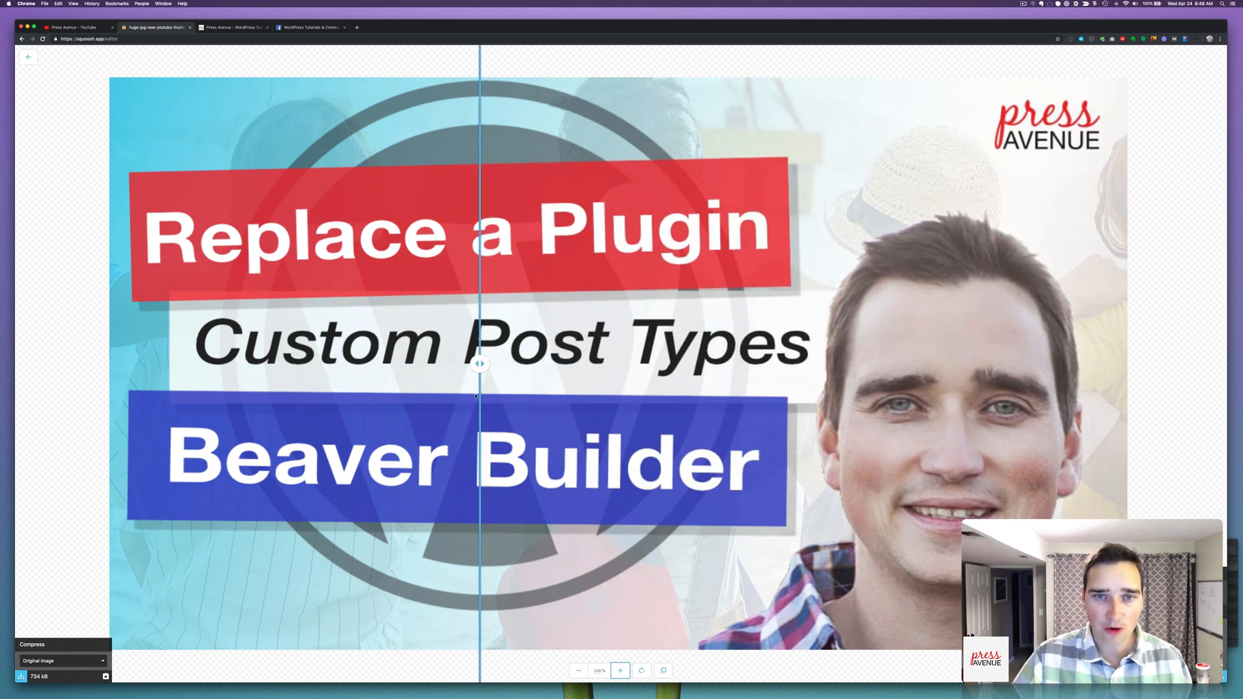
drag(480, 364, 577, 364)
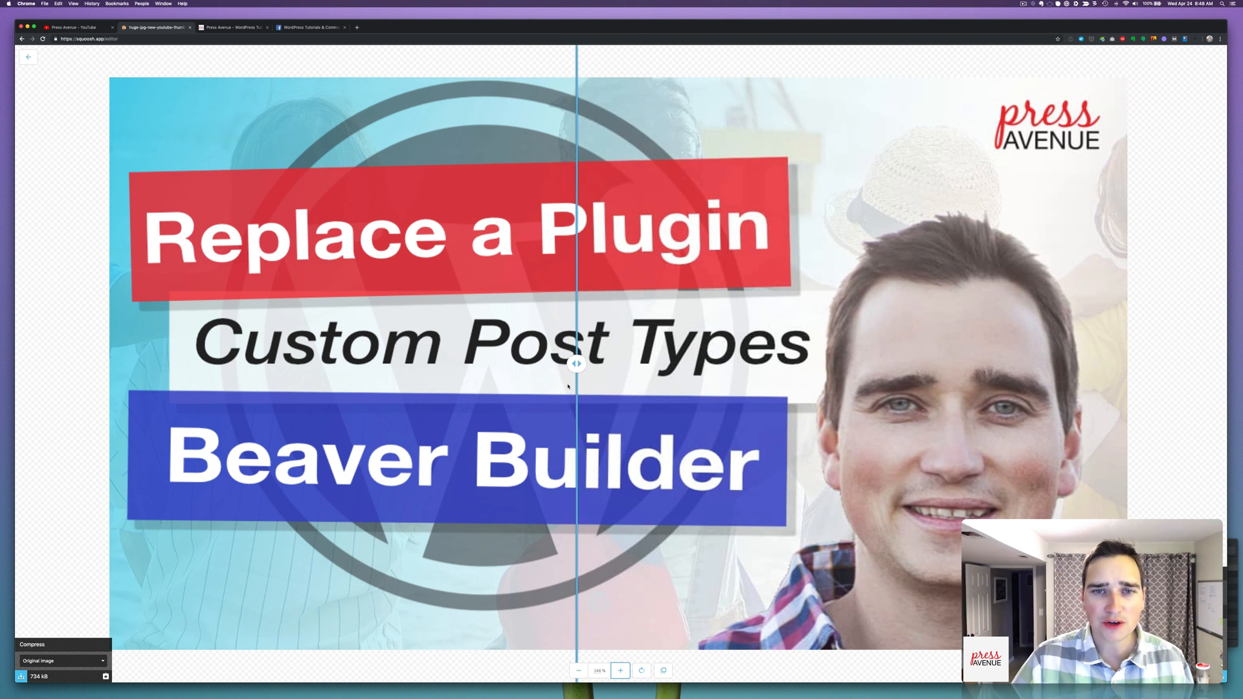
drag(577, 362, 555, 363)
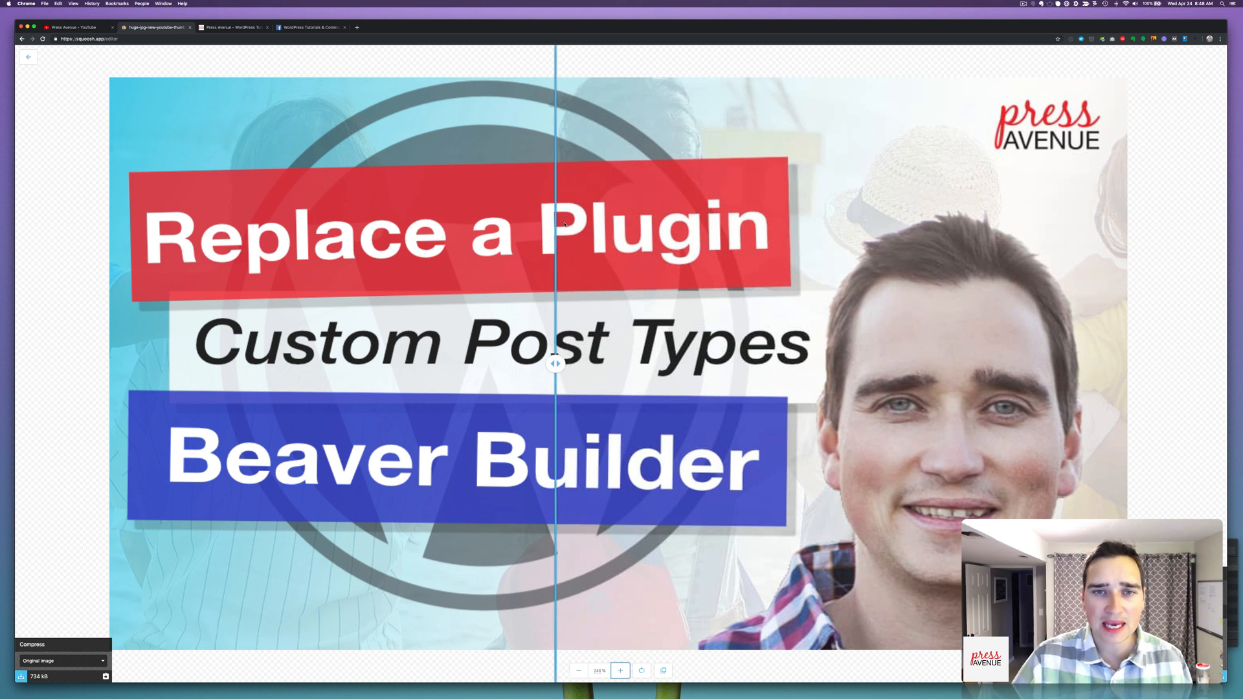
drag(555, 364, 563, 364)
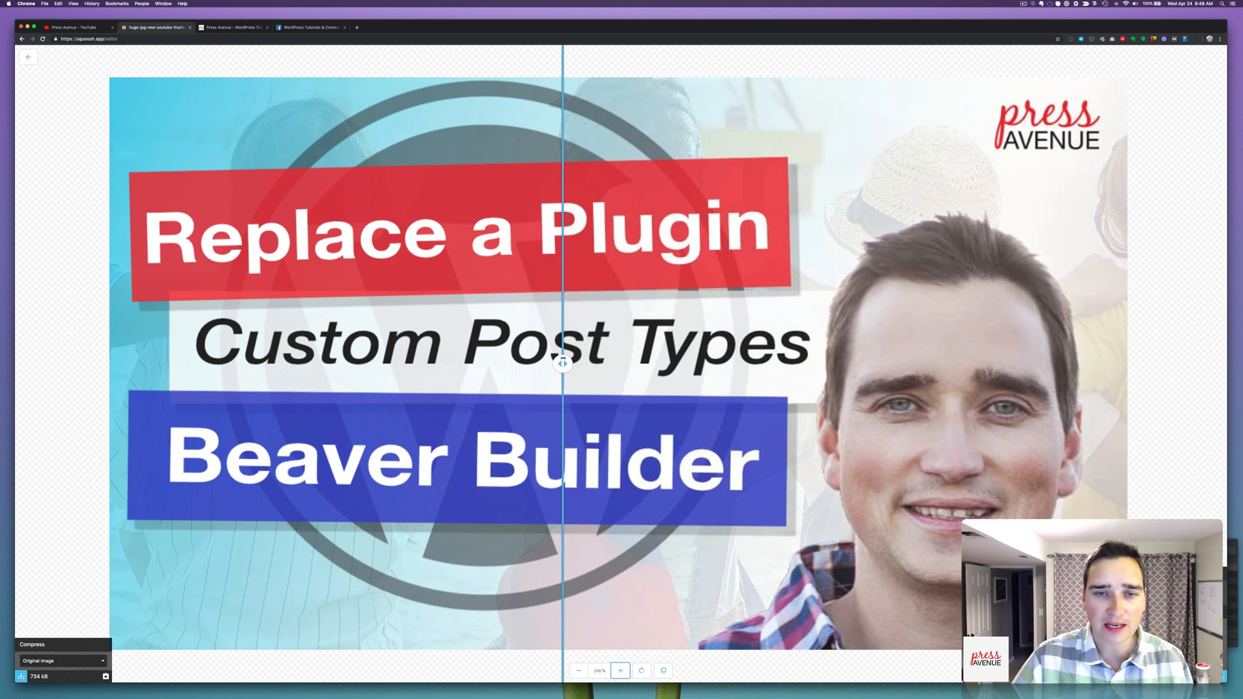
drag(562, 363, 551, 363)
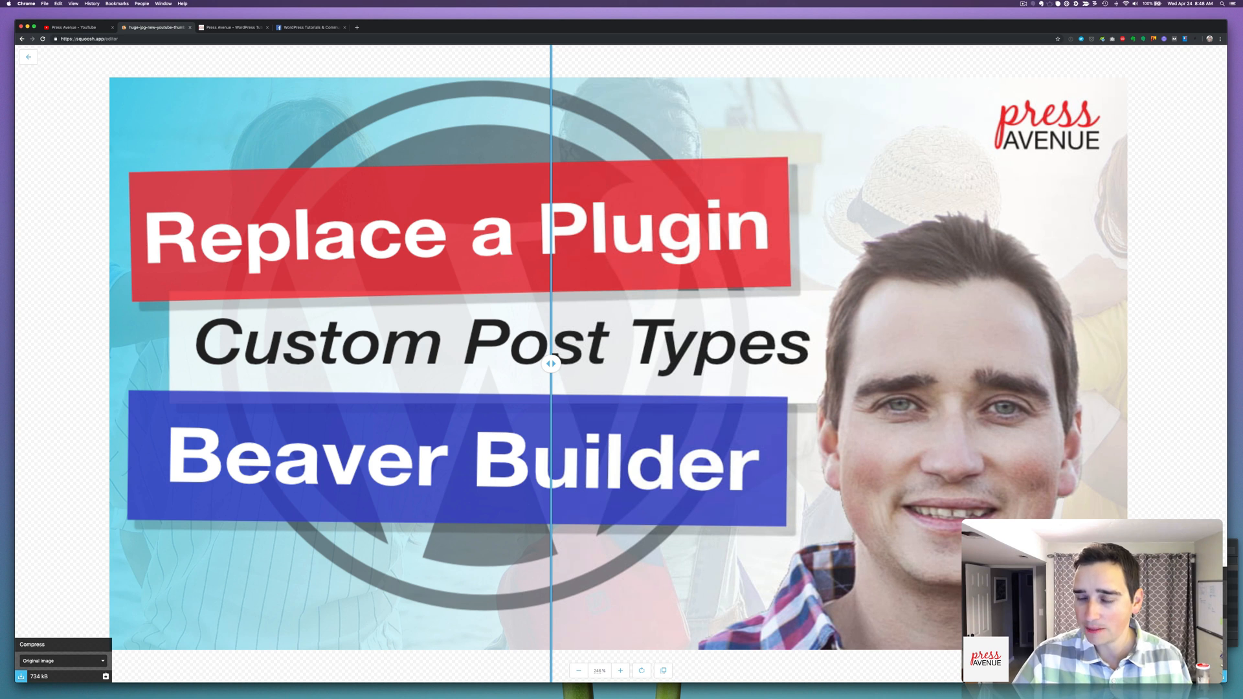
mouse_move(569, 383)
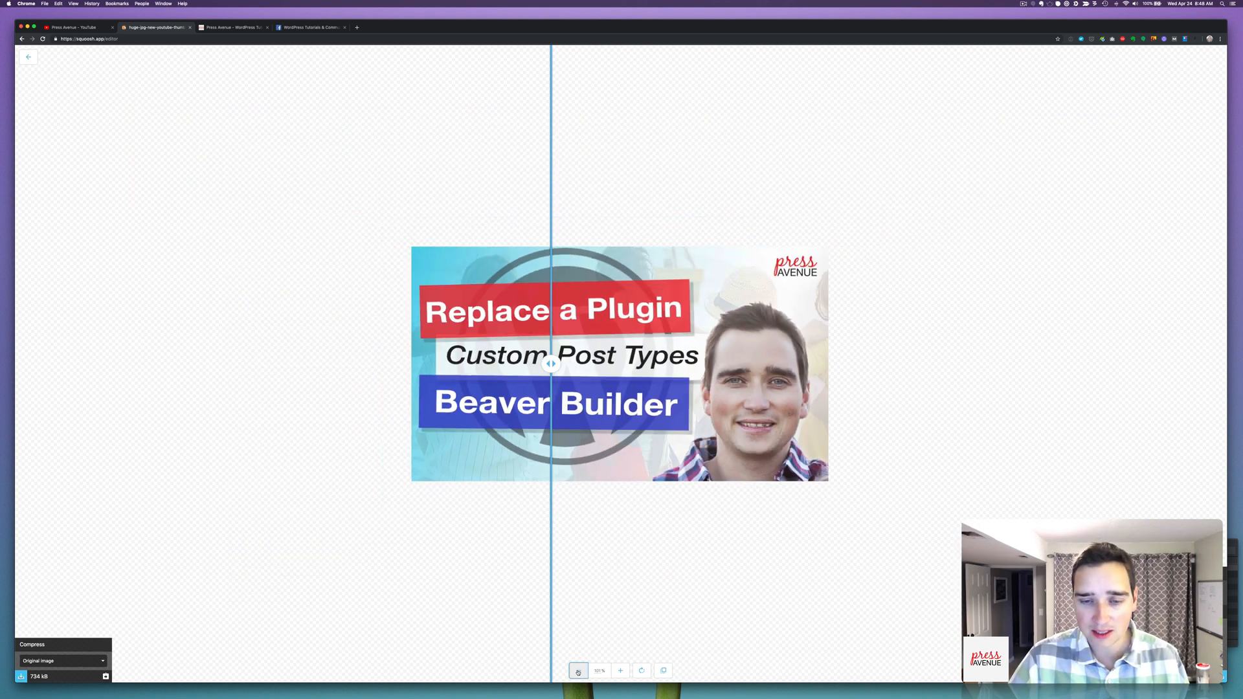
click(579, 671)
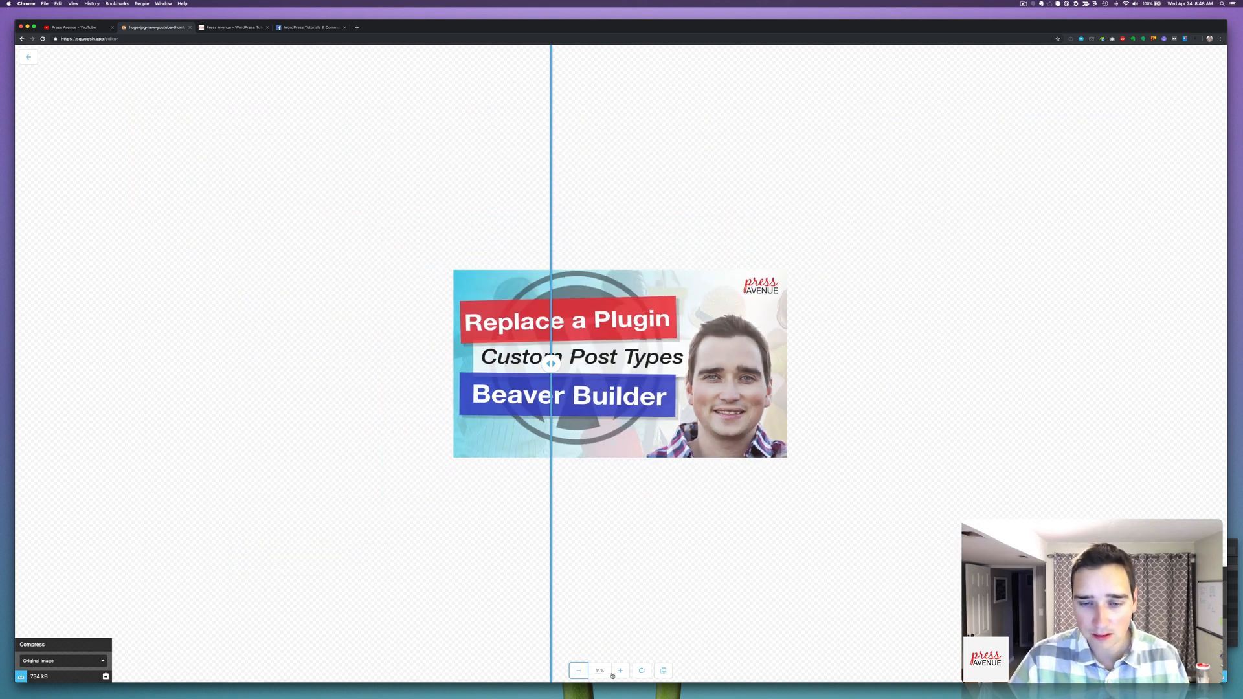
click(621, 671)
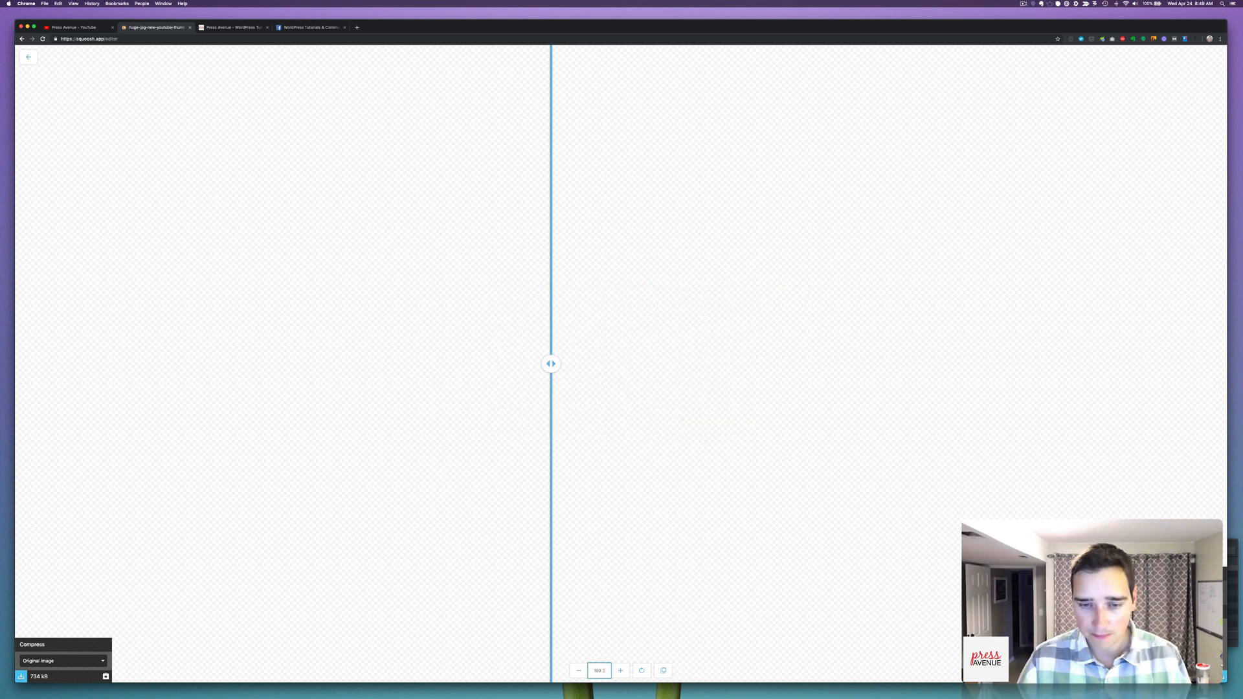
click(578, 670)
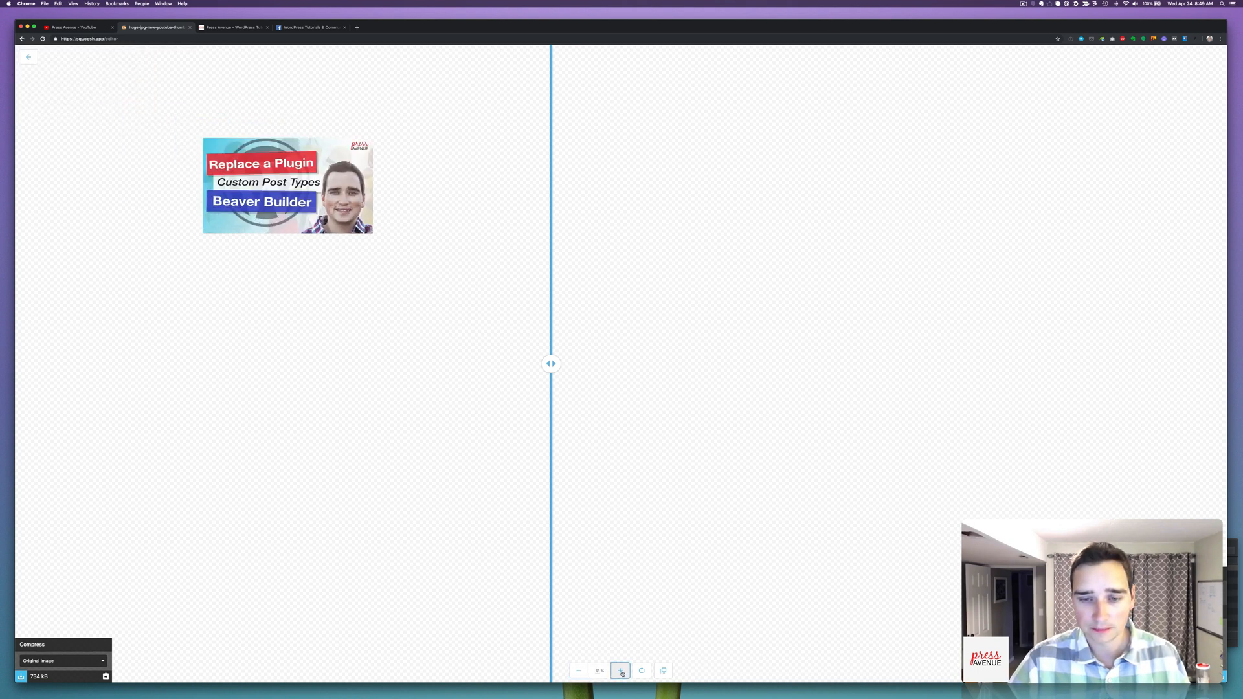
click(621, 670)
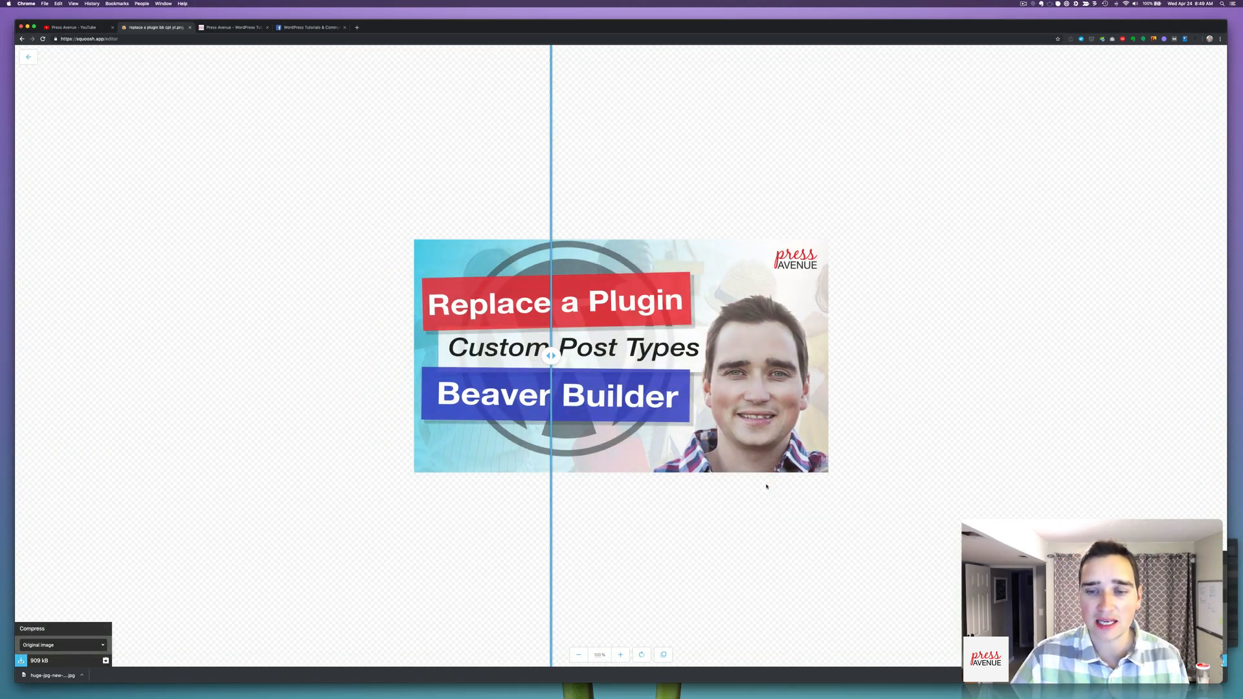
mouse_move(261, 566)
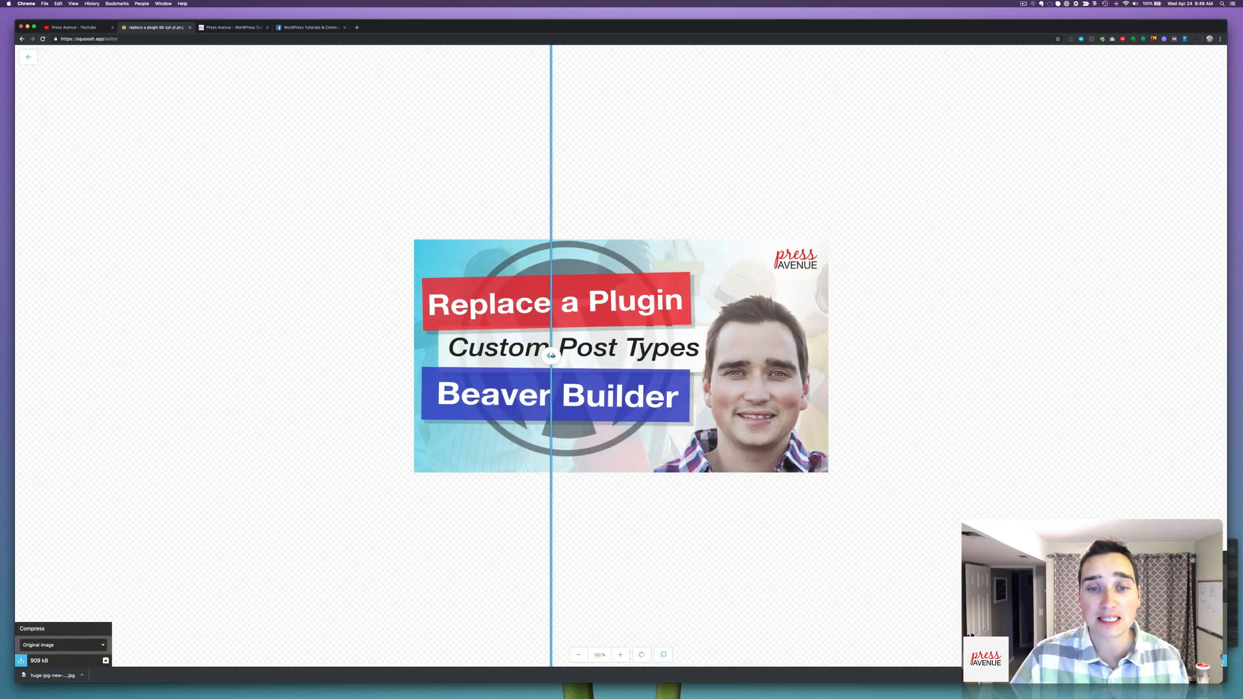
drag(552, 356, 685, 355)
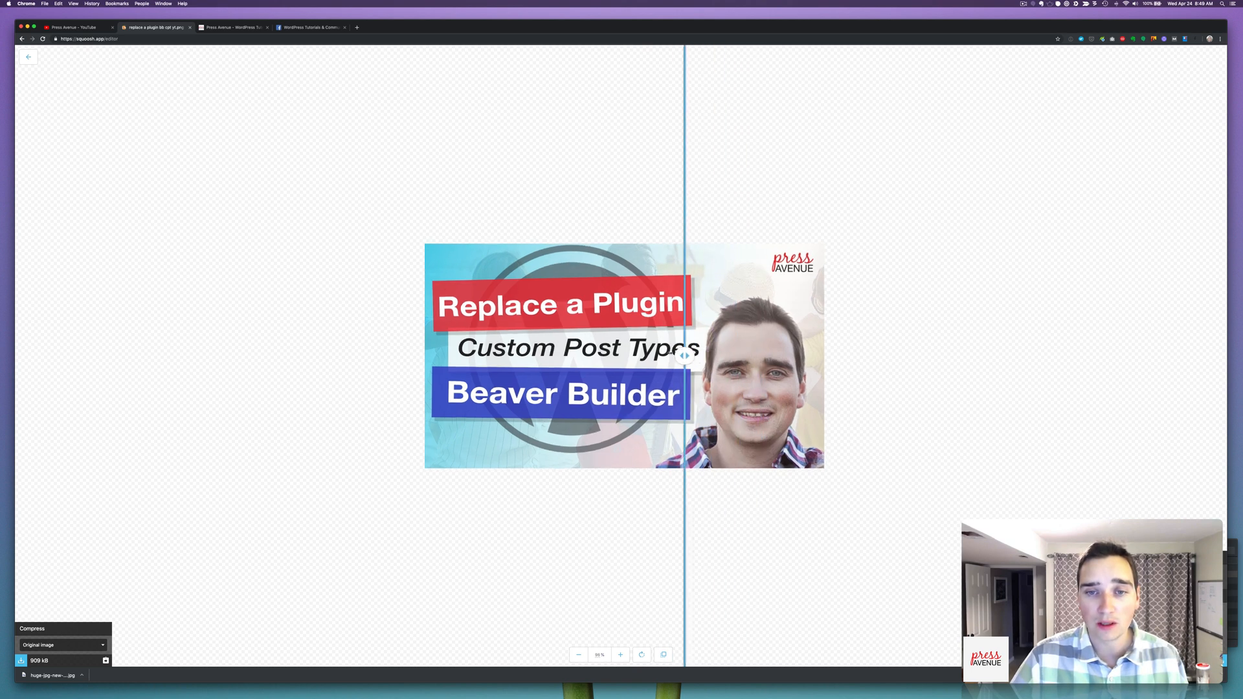
drag(684, 356, 605, 355)
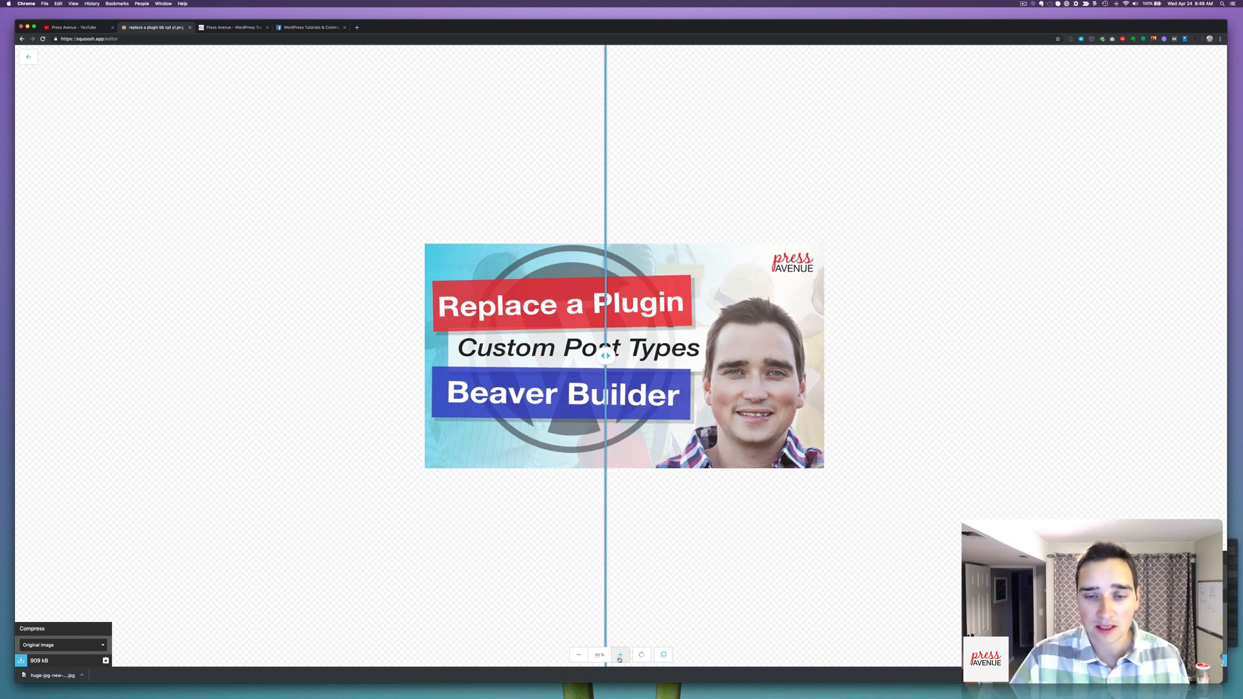
click(621, 654)
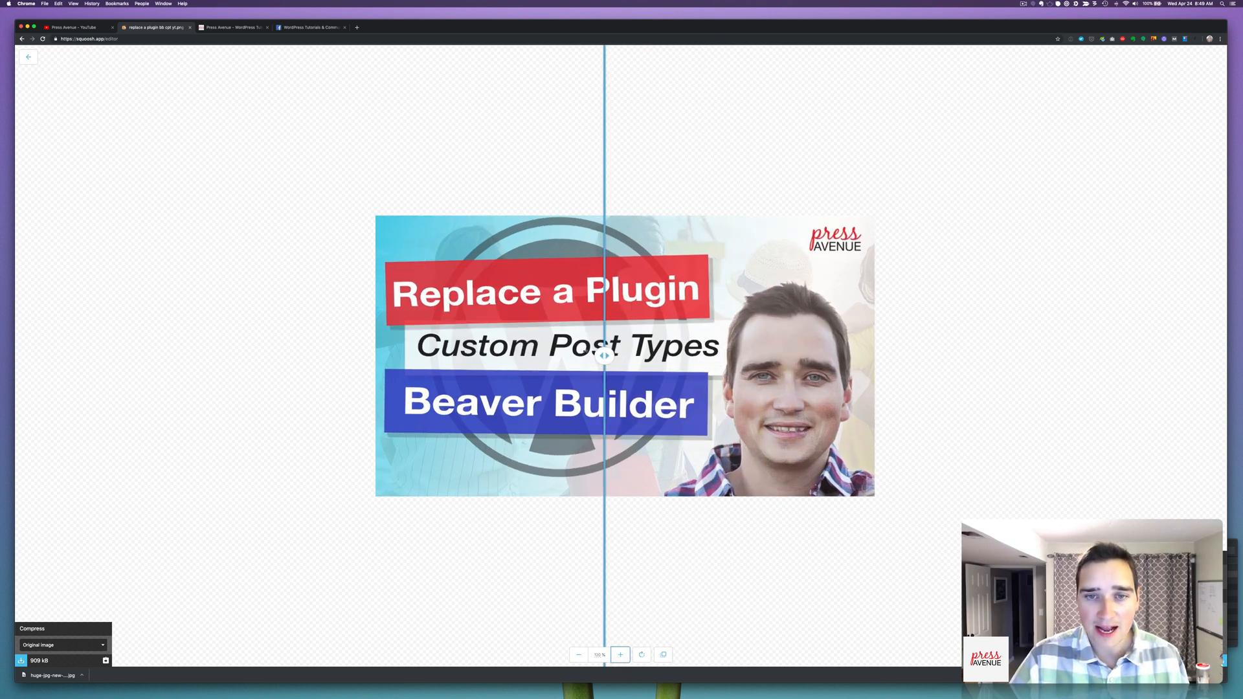
drag(604, 355, 476, 355)
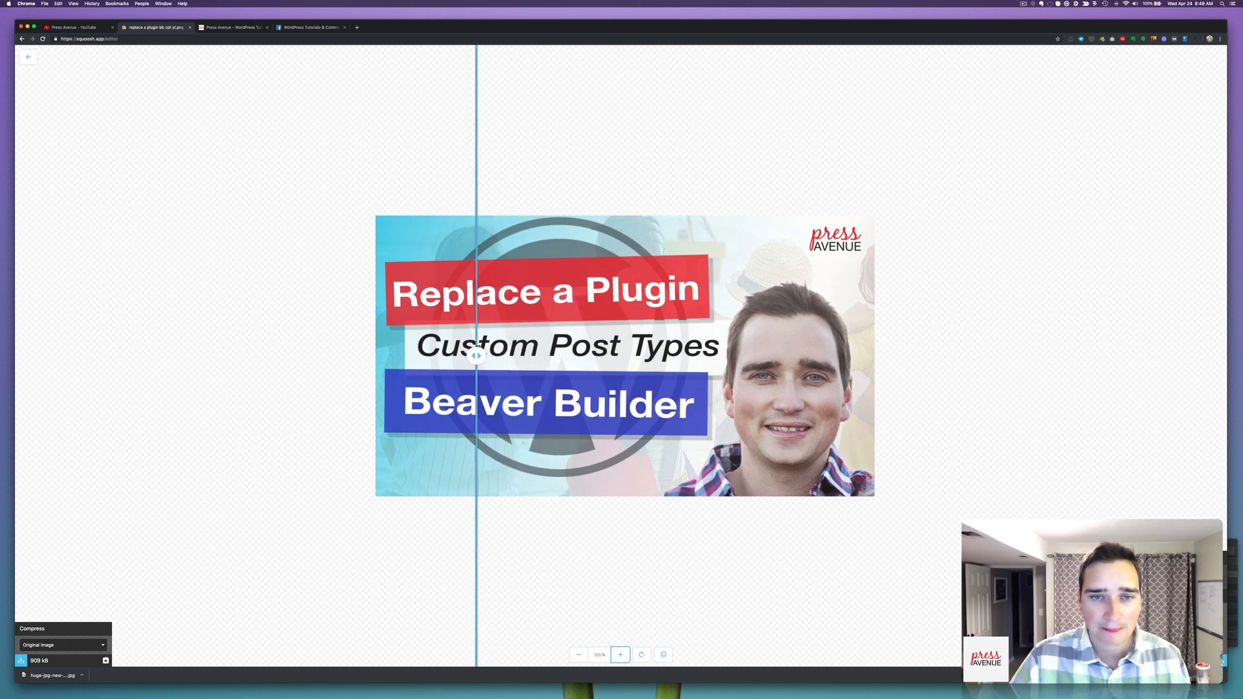
drag(476, 356, 847, 356)
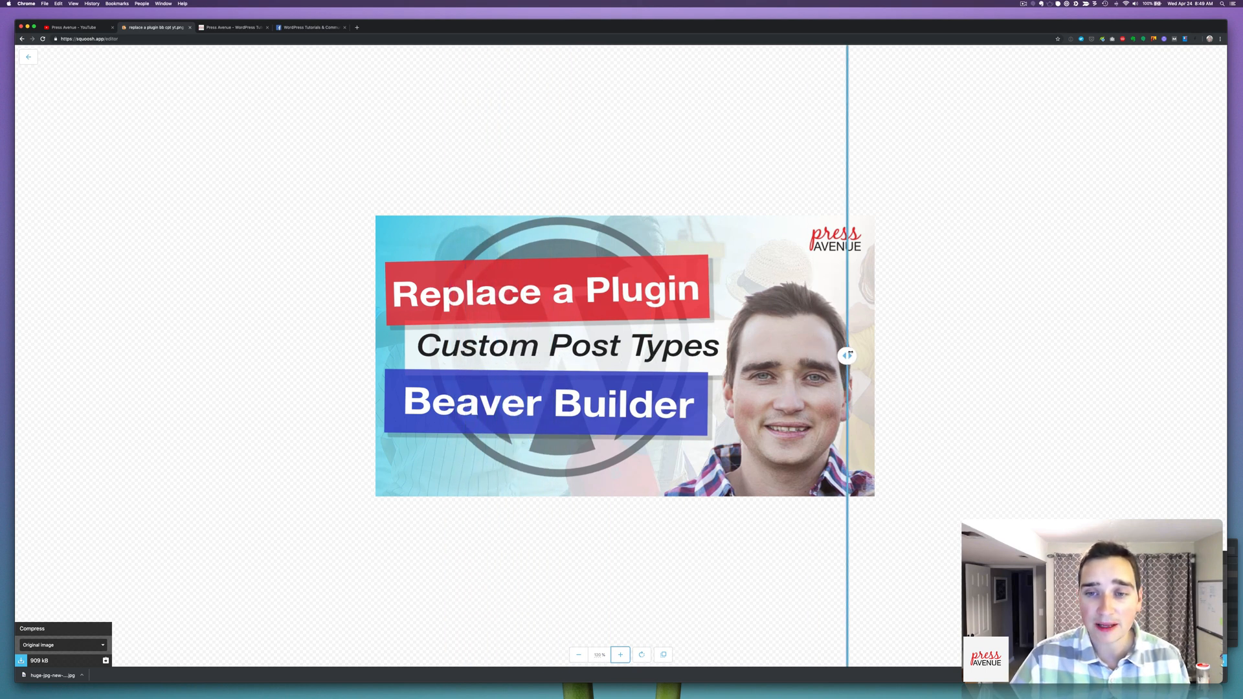
drag(846, 355, 610, 355)
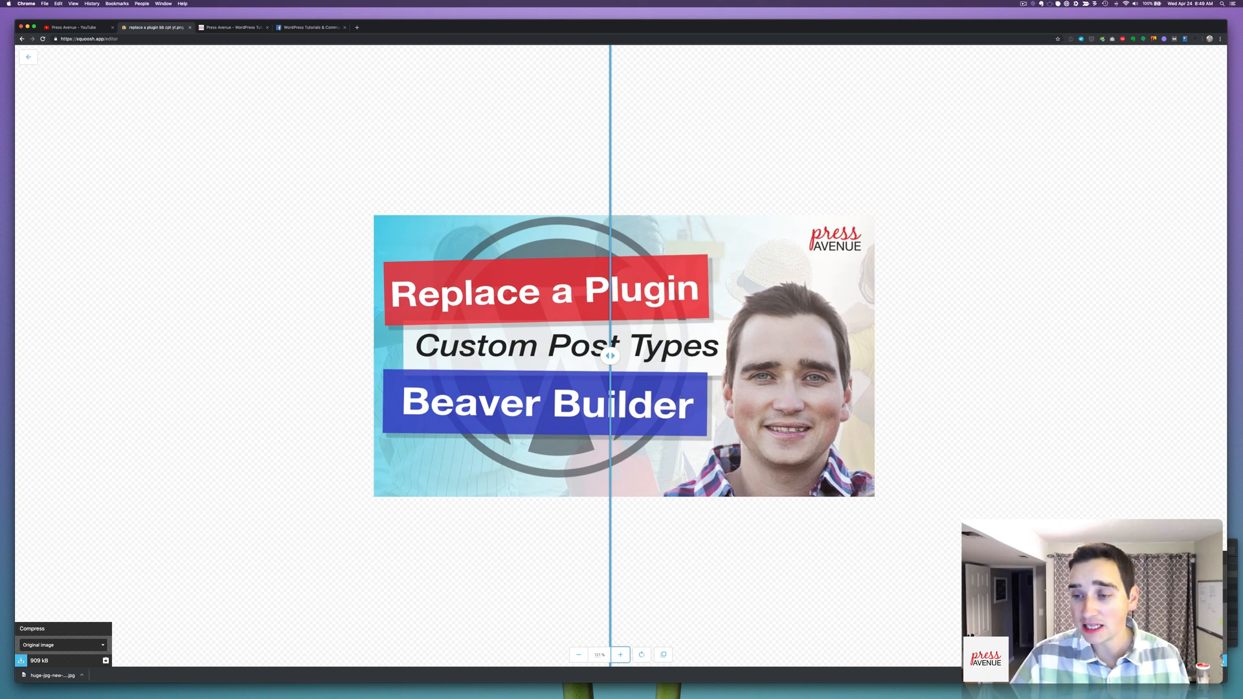
click(21, 661)
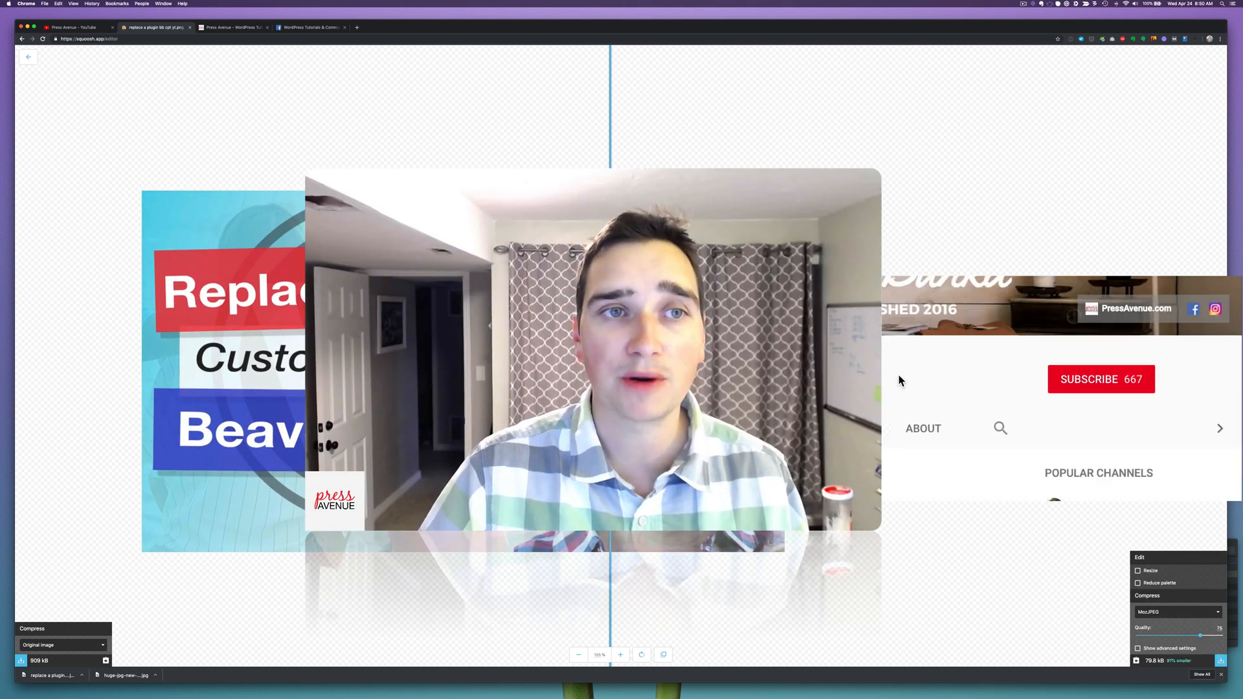
Adjust the right Compress panel's MozJPEG settings, quality 75 giving about 79.8 kB.
click(1100, 379)
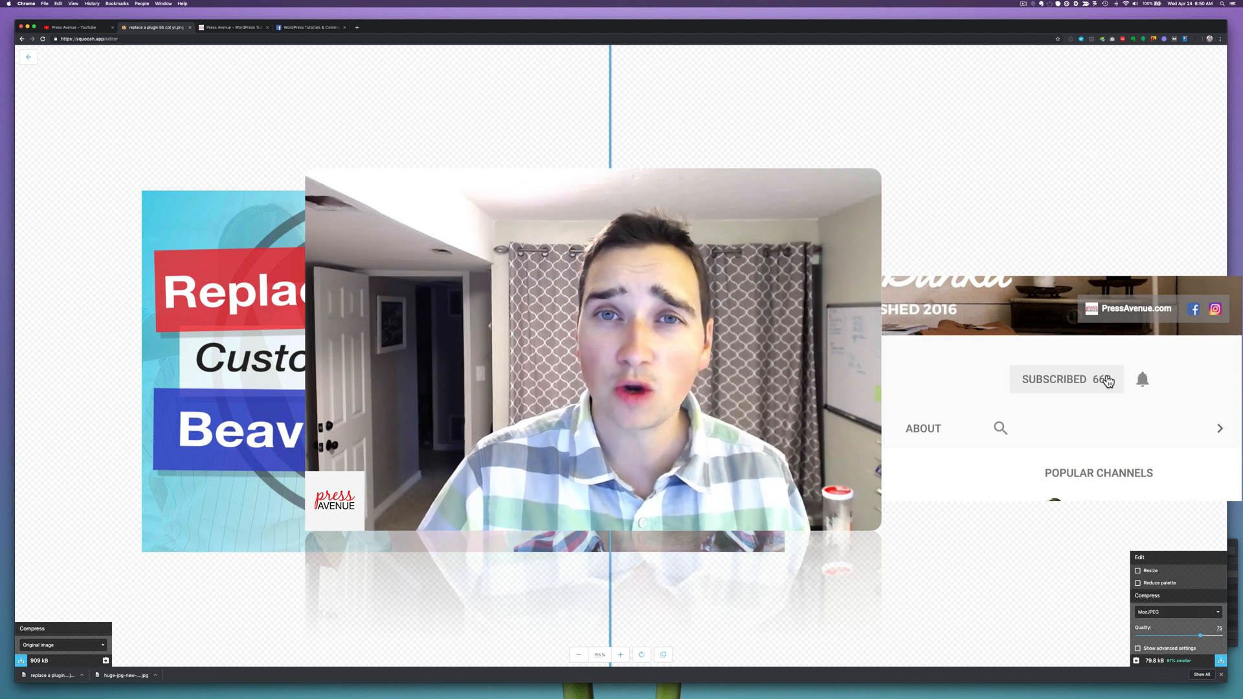